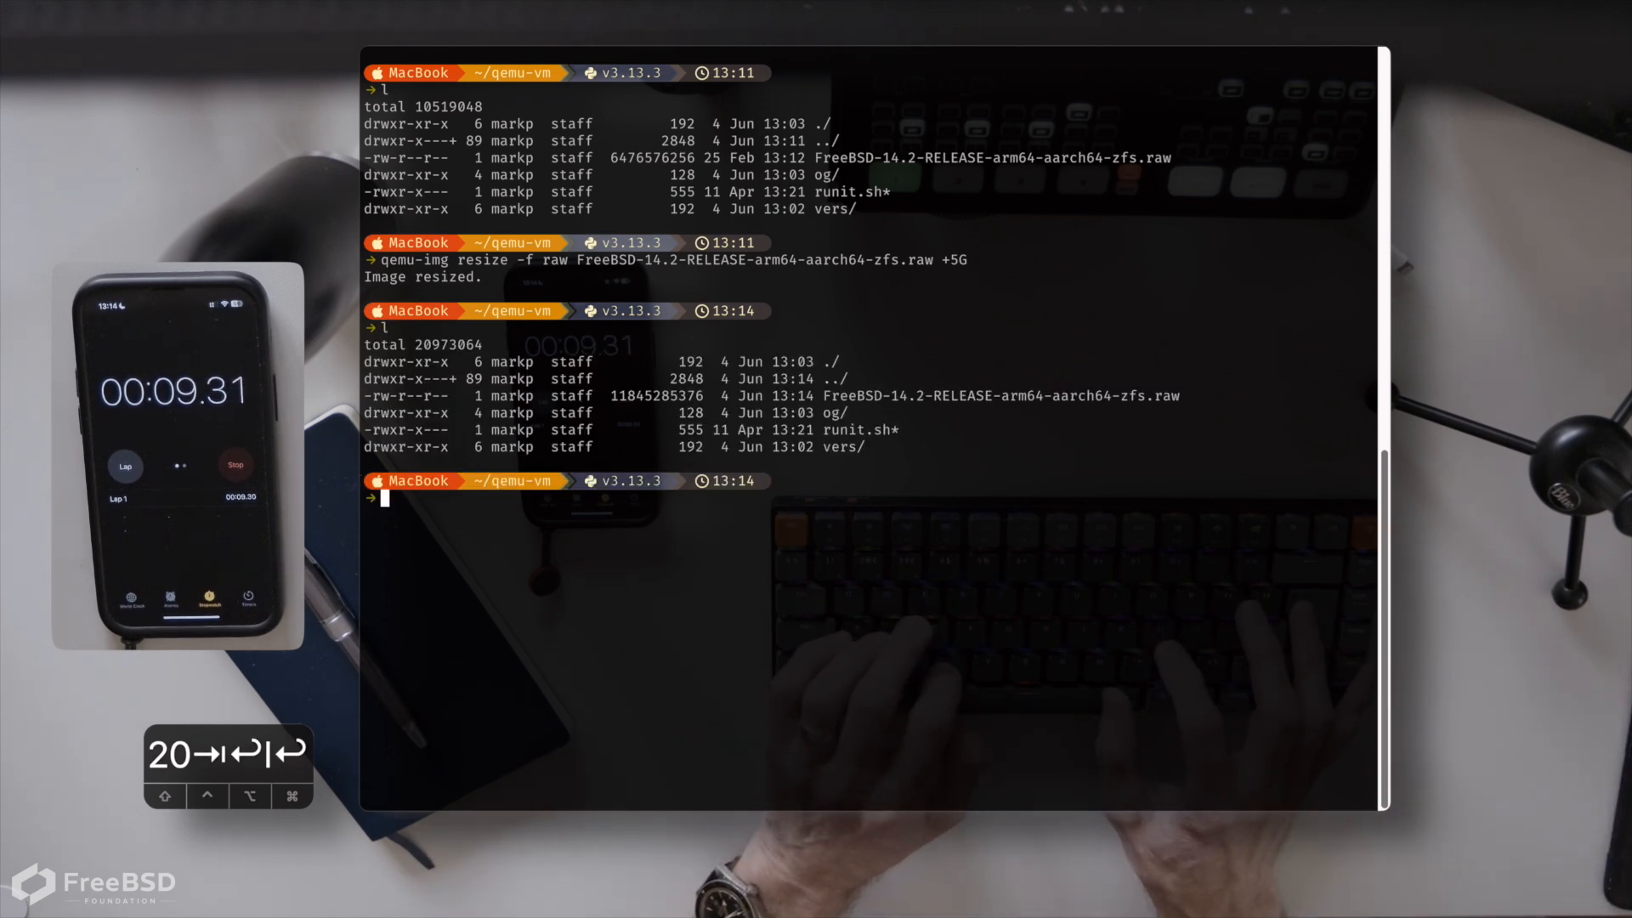
Display the runit.sh QEMU launch script with cat
type("cat runit.sh")
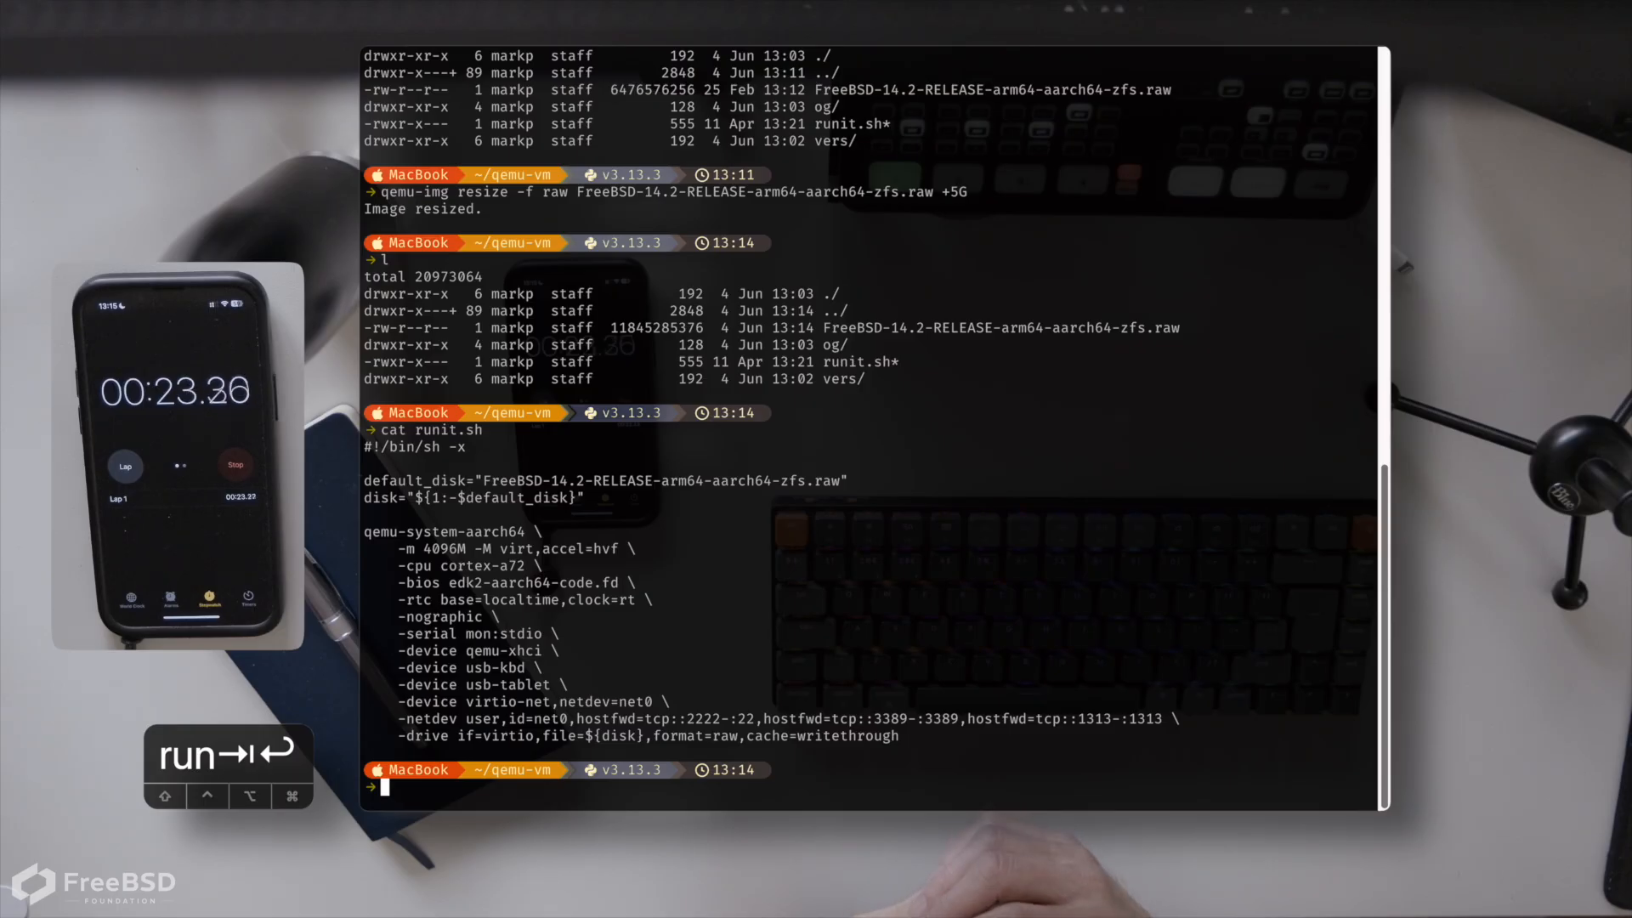
Launch the VM with ./runit.sh and enter root at the FreeBSD login prompt
type("./run")
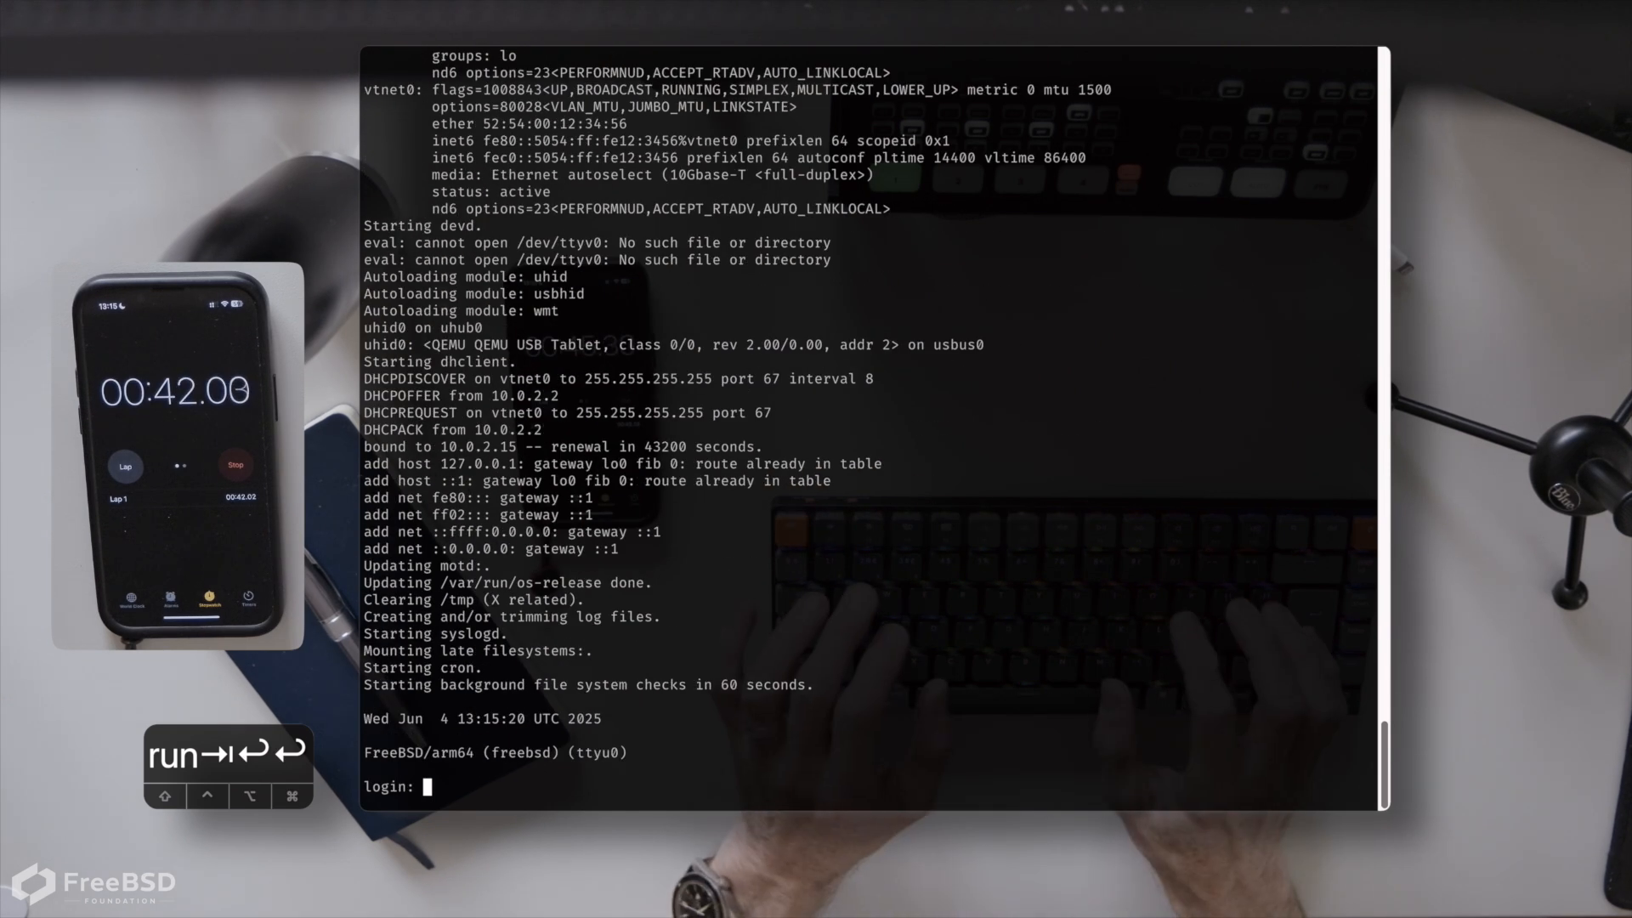
type("root")
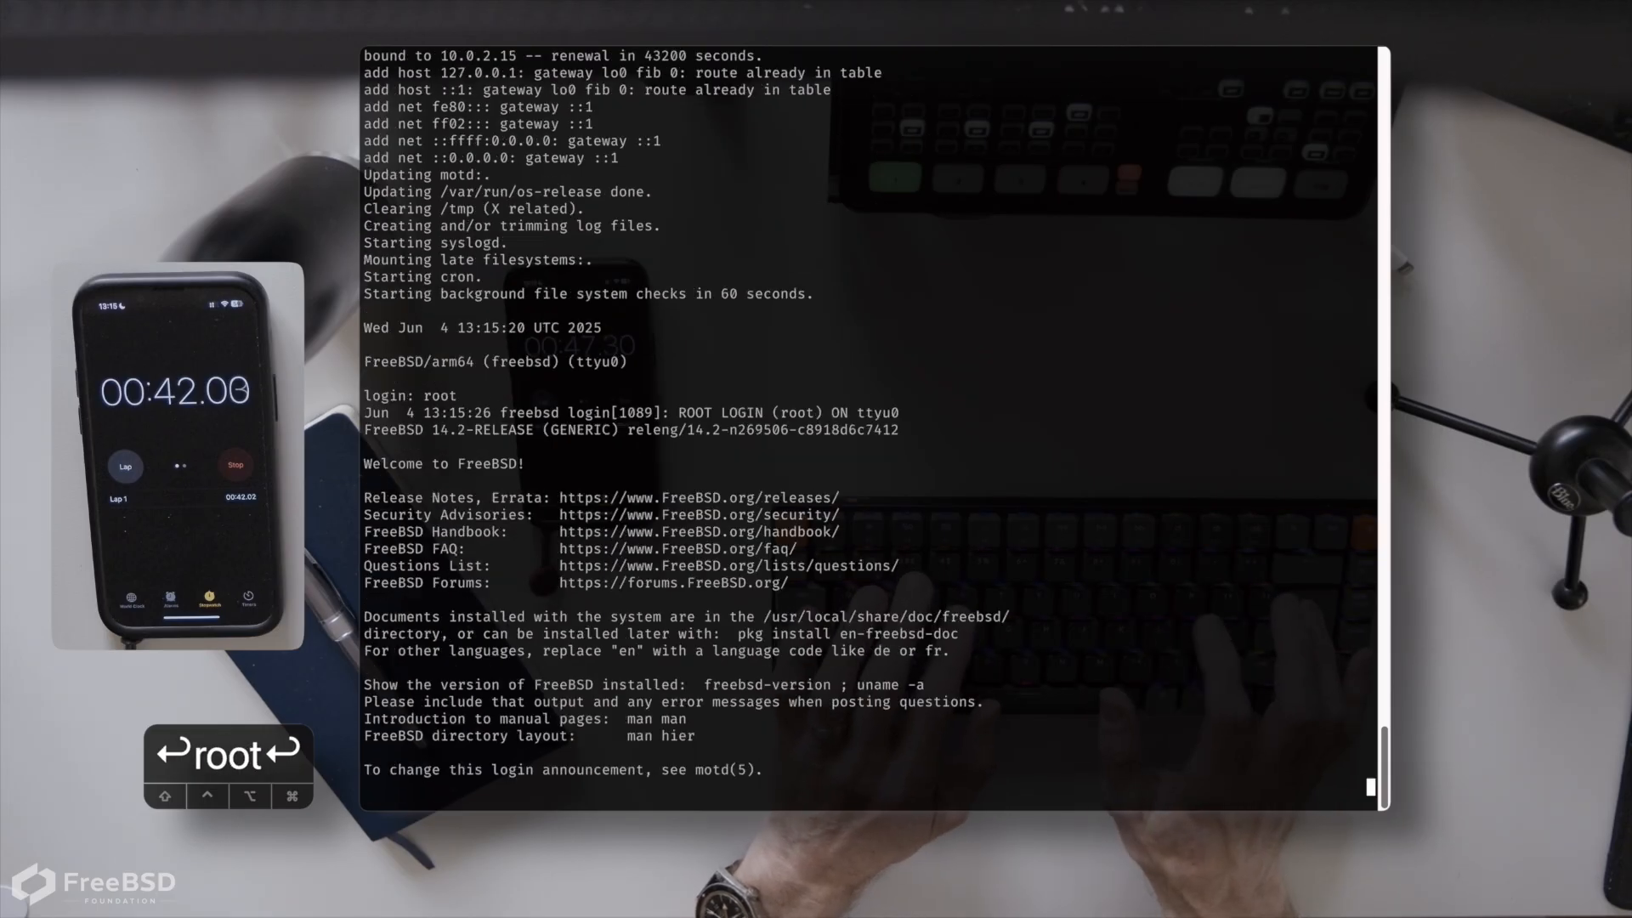
key("Return")
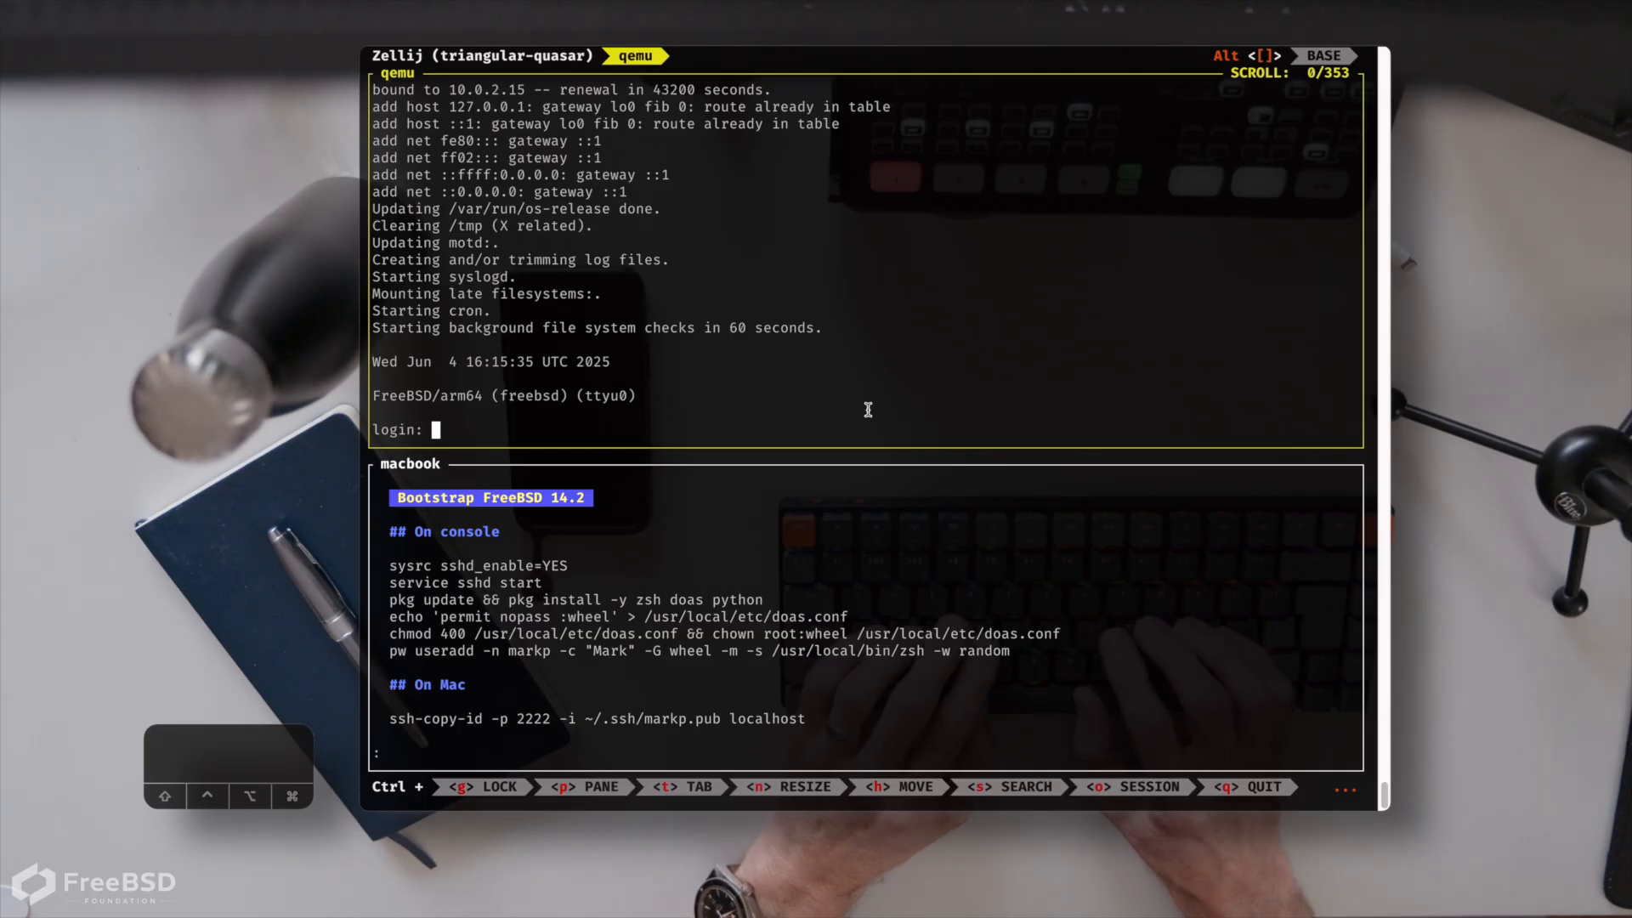
Log in as root, enable sshd via sysrc, and stage the service sshd start command
type("r")
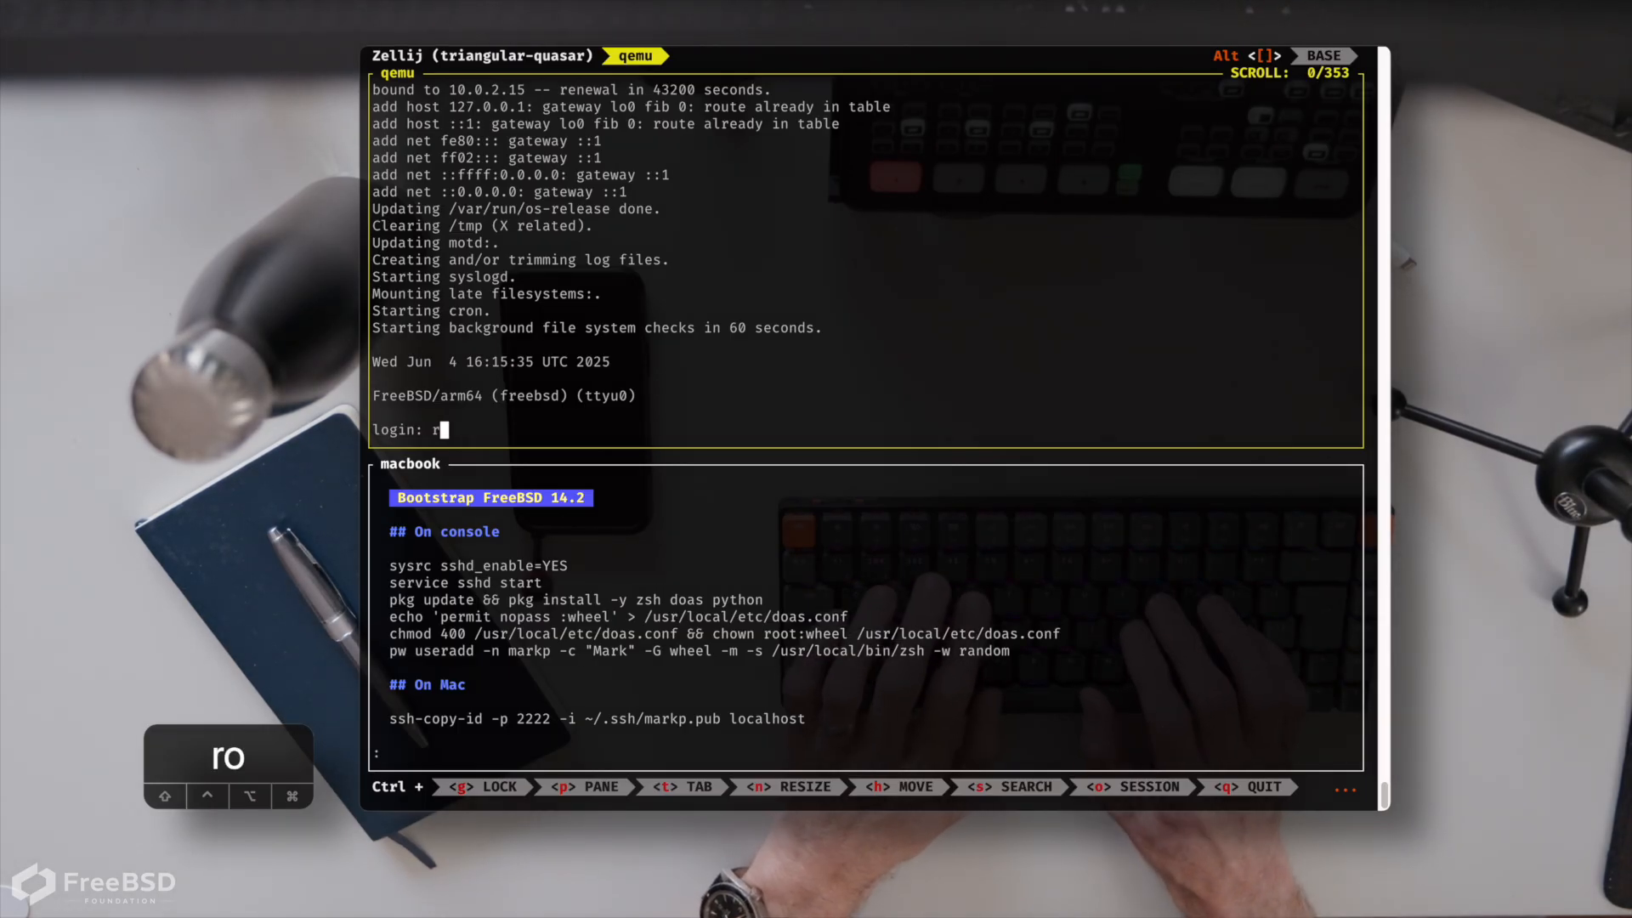
type("ot")
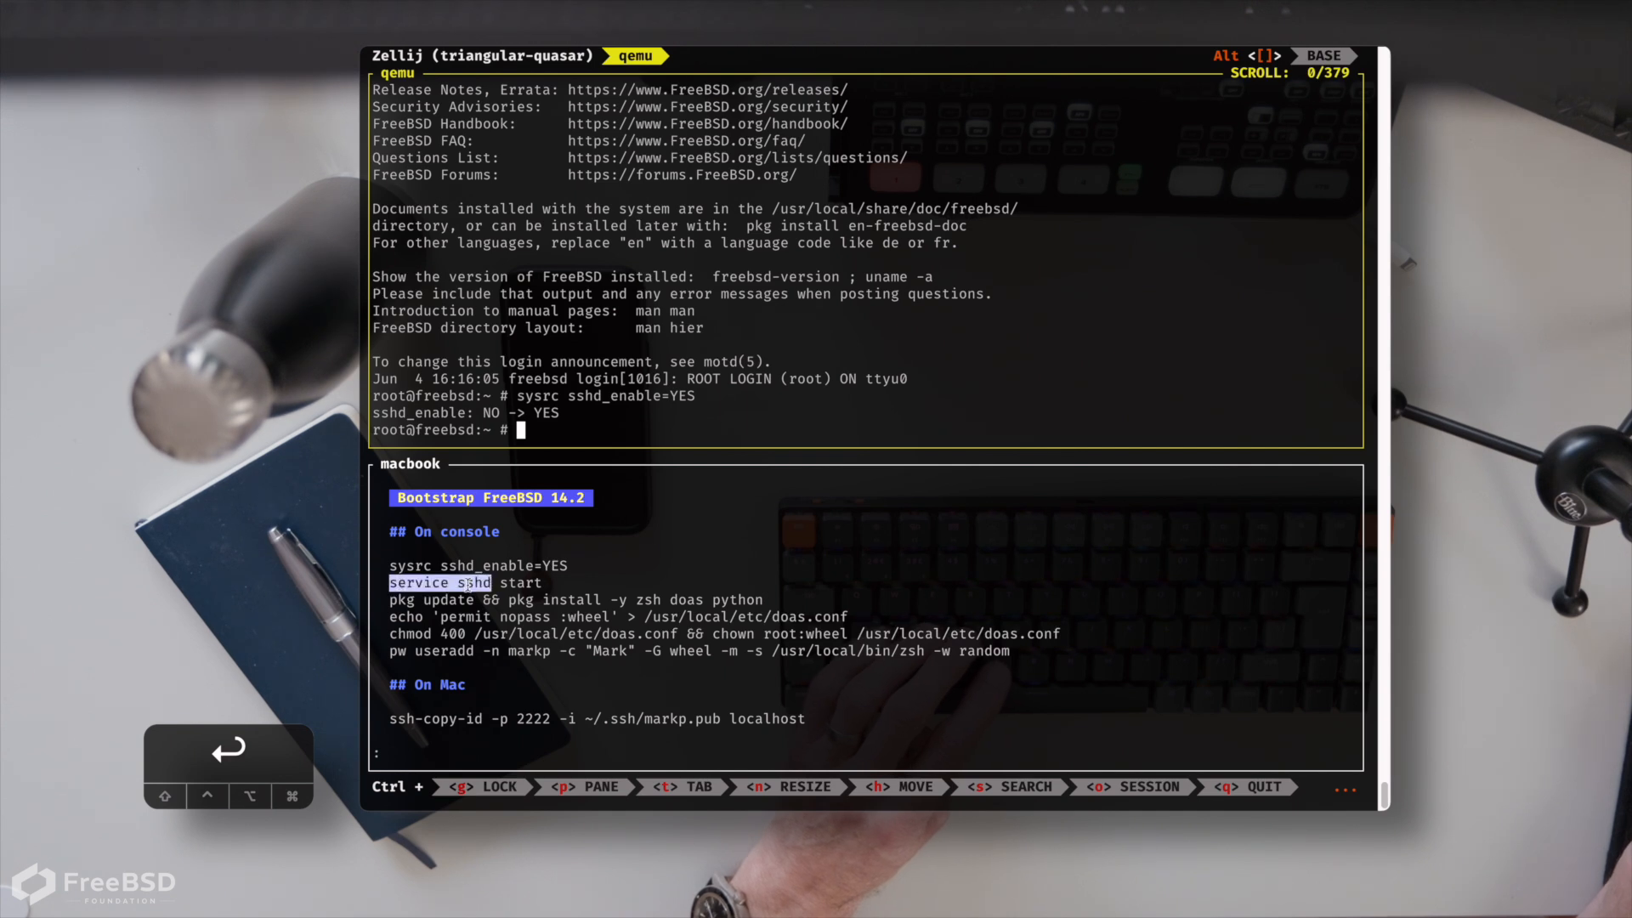
type("service sshd start")
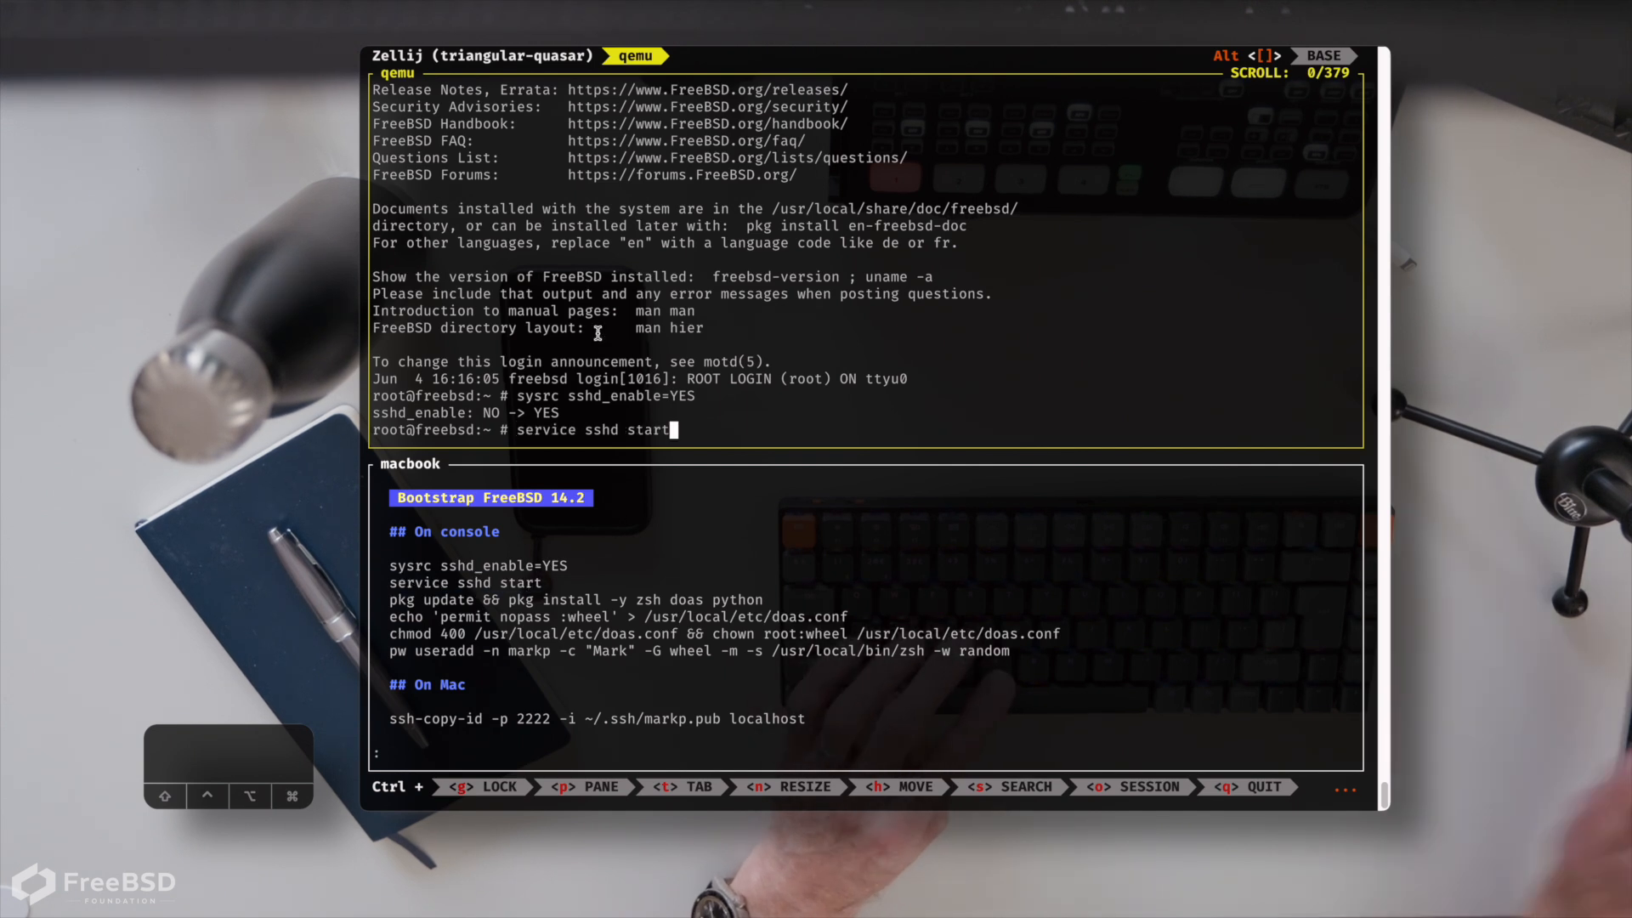
Start sshd, then pkg update and install zsh, doas and python, confirming with y
key("Return")
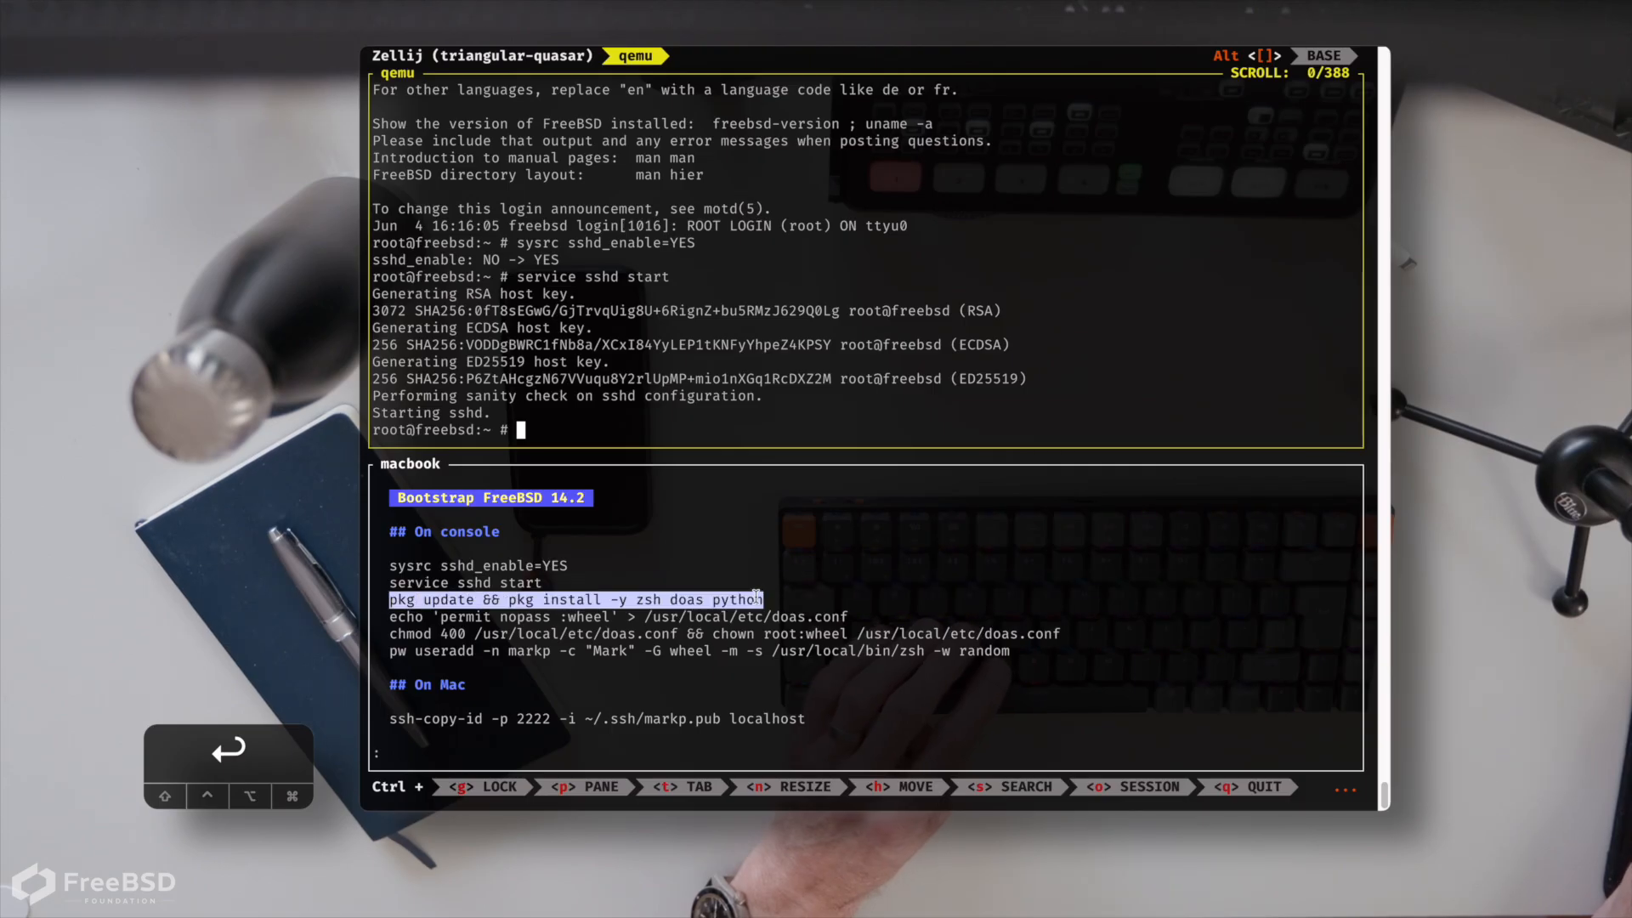
key("Return")
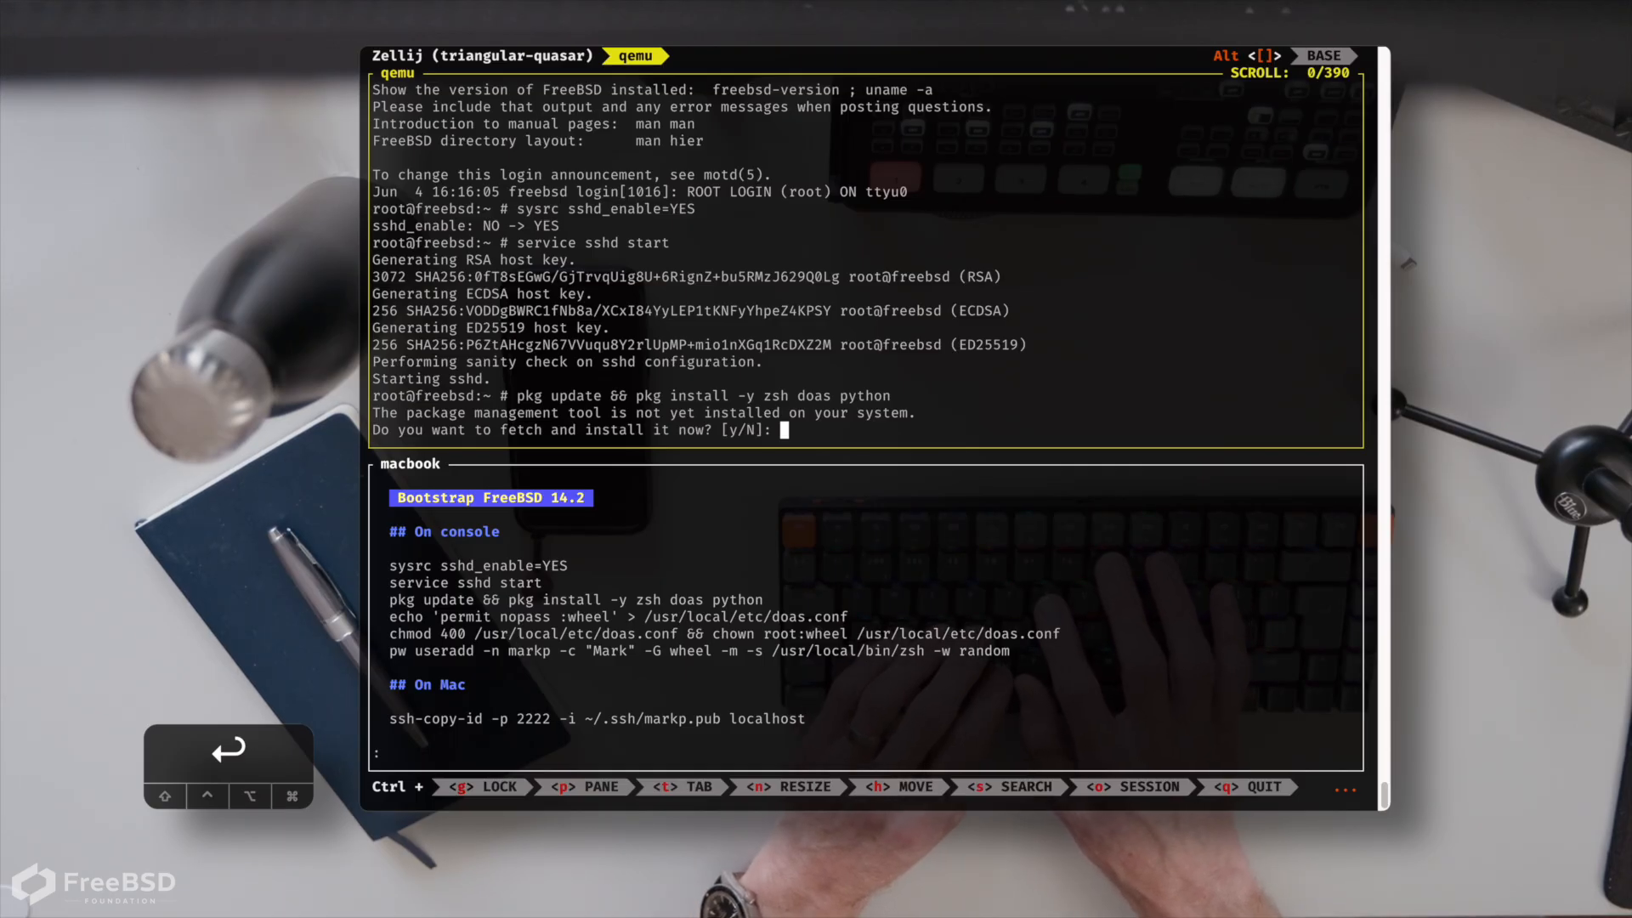
type("y")
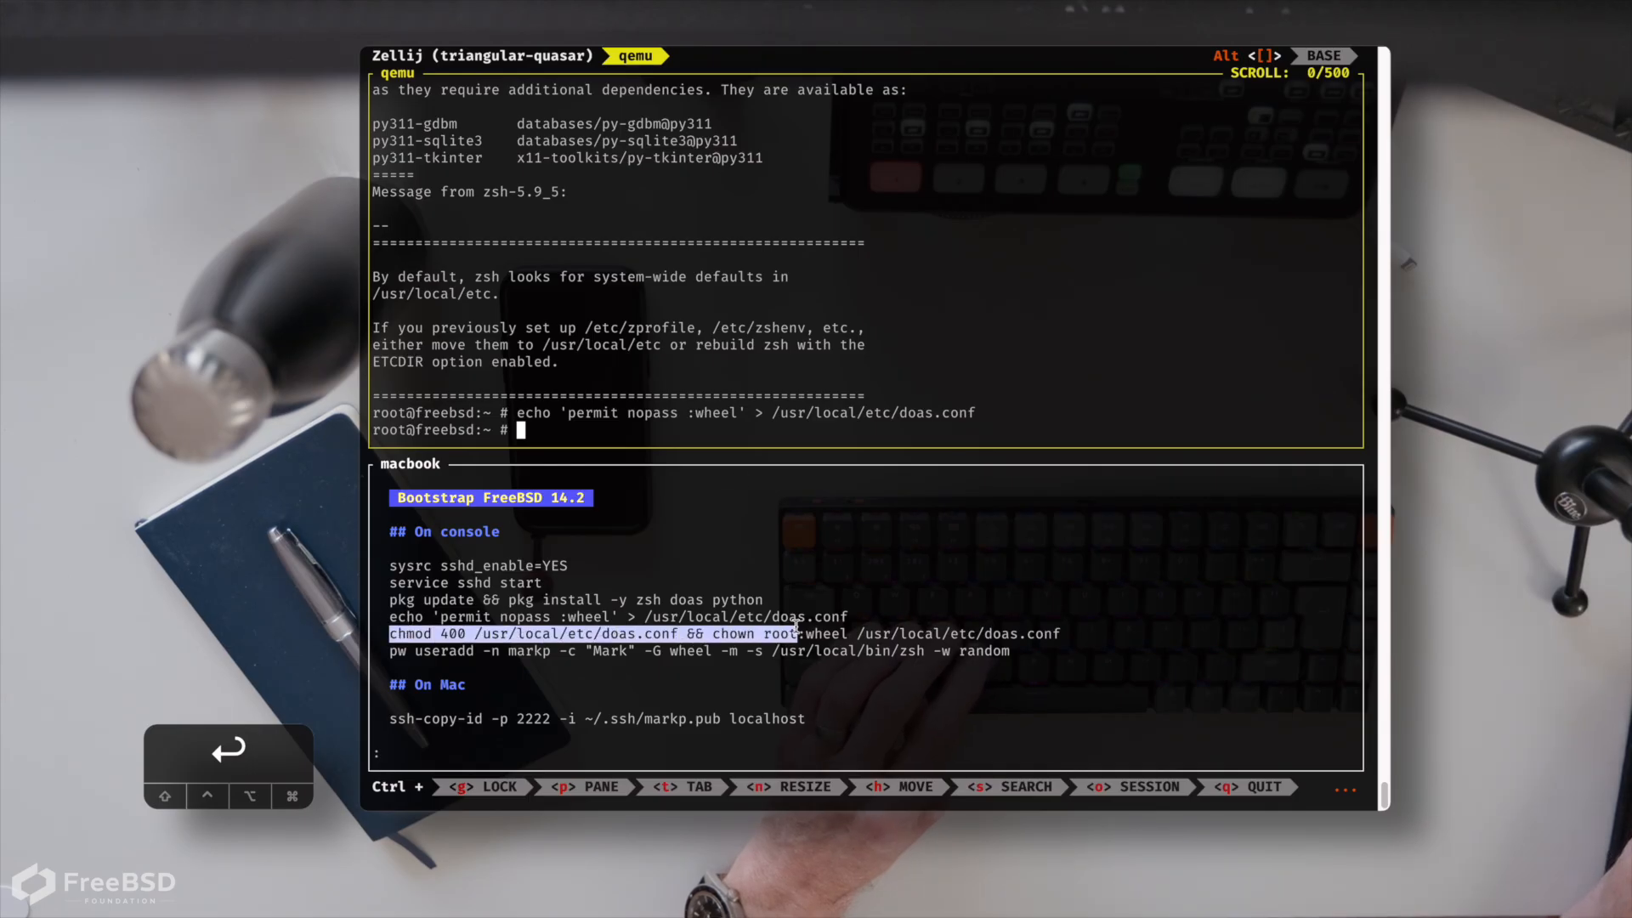
Restrict /usr/local/etc/doas.conf to mode 400 owned by root:wheel
type("chmod 400 /usr/local/etc/doas.conf && chown root:wheel /usr/local/etc/doas.conf")
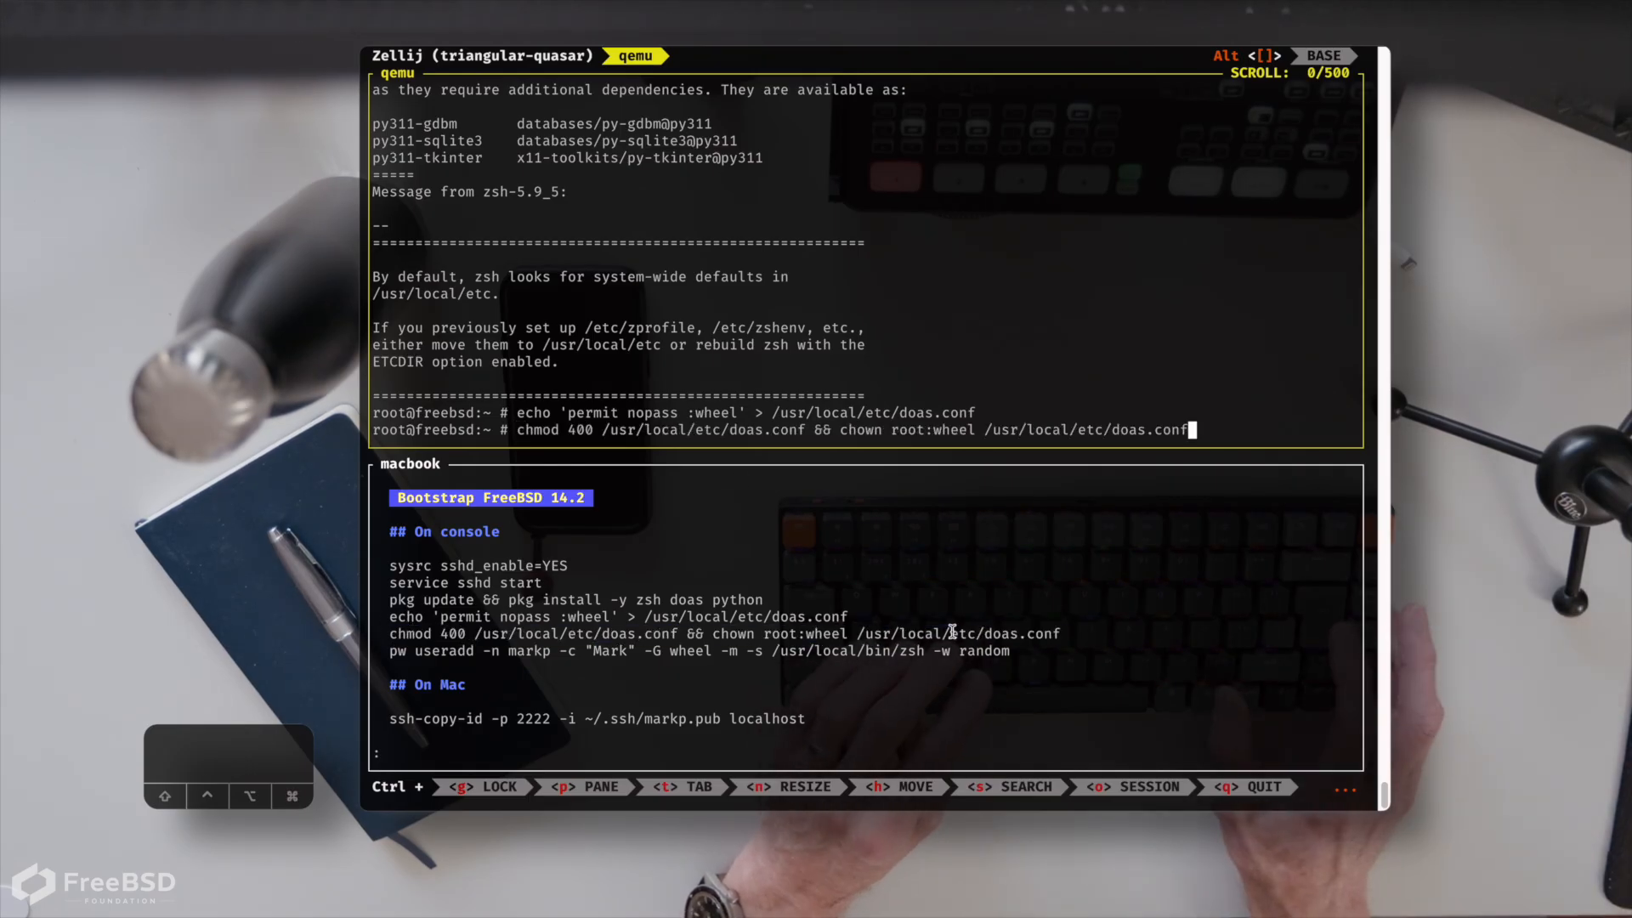
key("enter")
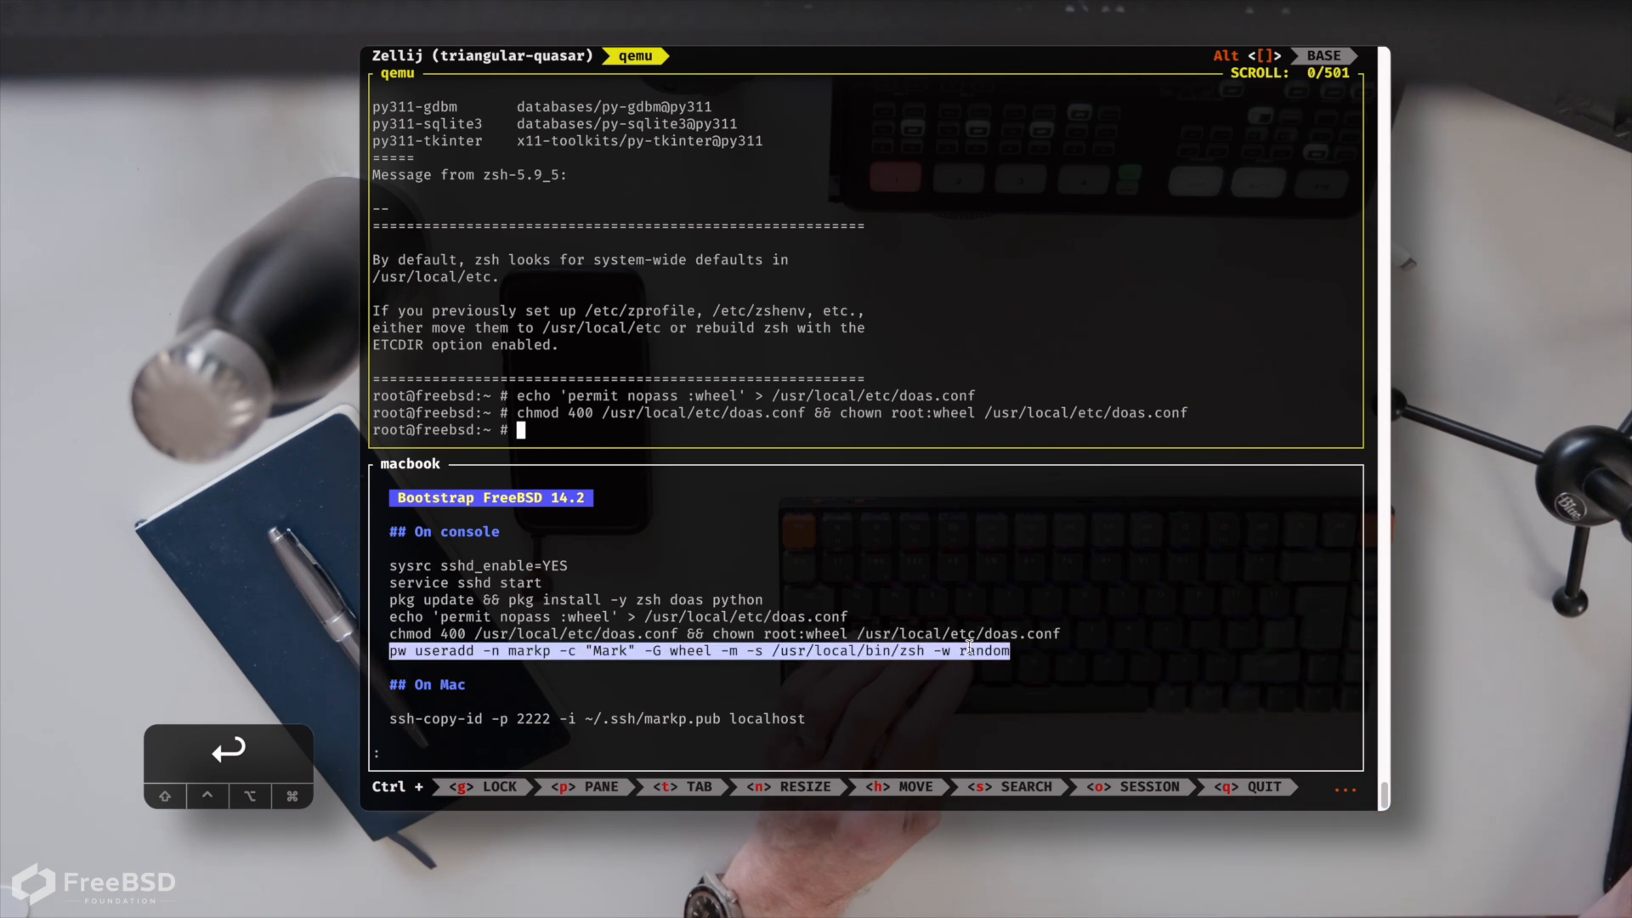
Create the wheel user with pw useradd and copy the SSH key in via ssh-copy-id -p 2222
key("Return")
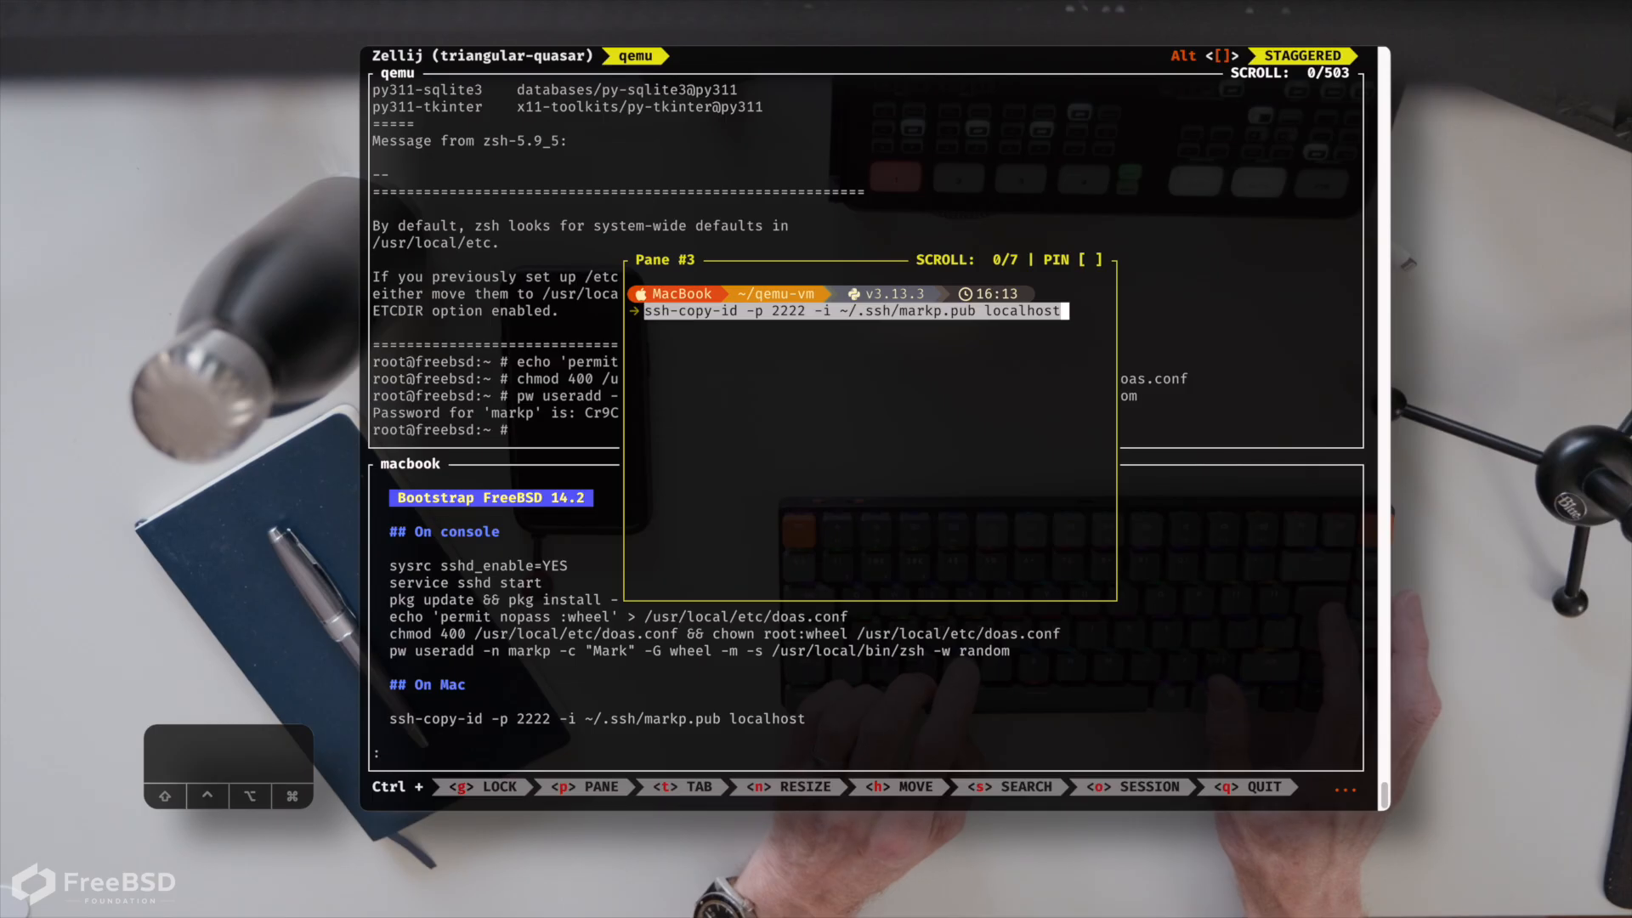
key("Return")
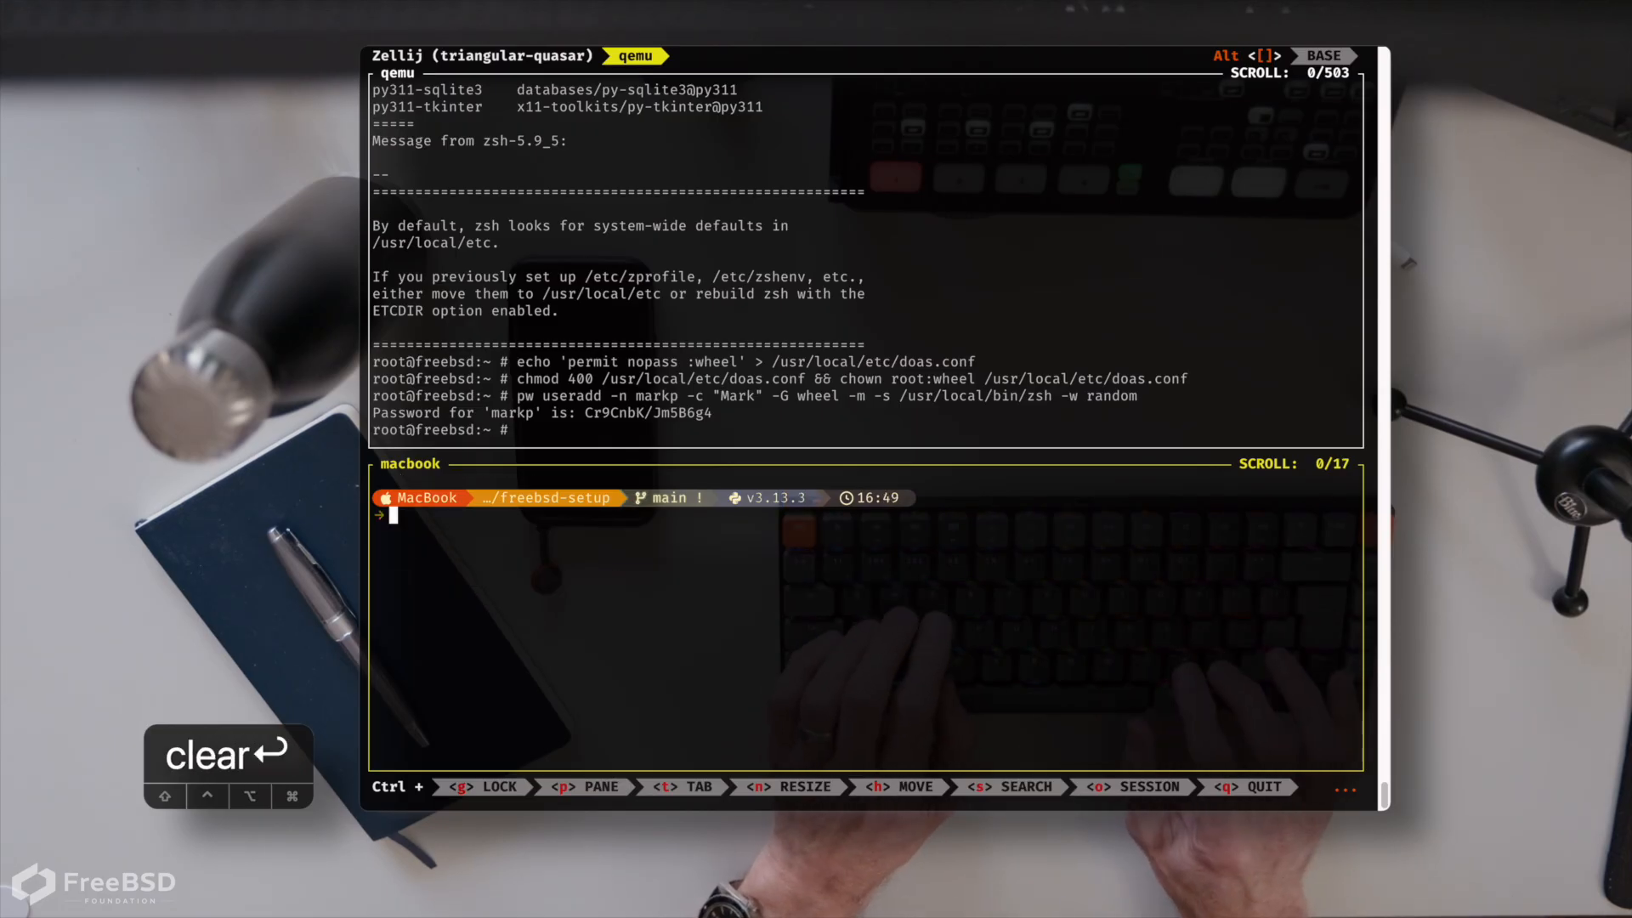
Show the r ansible-playbook wrapper script and draft ./r -l qemu
type("car")
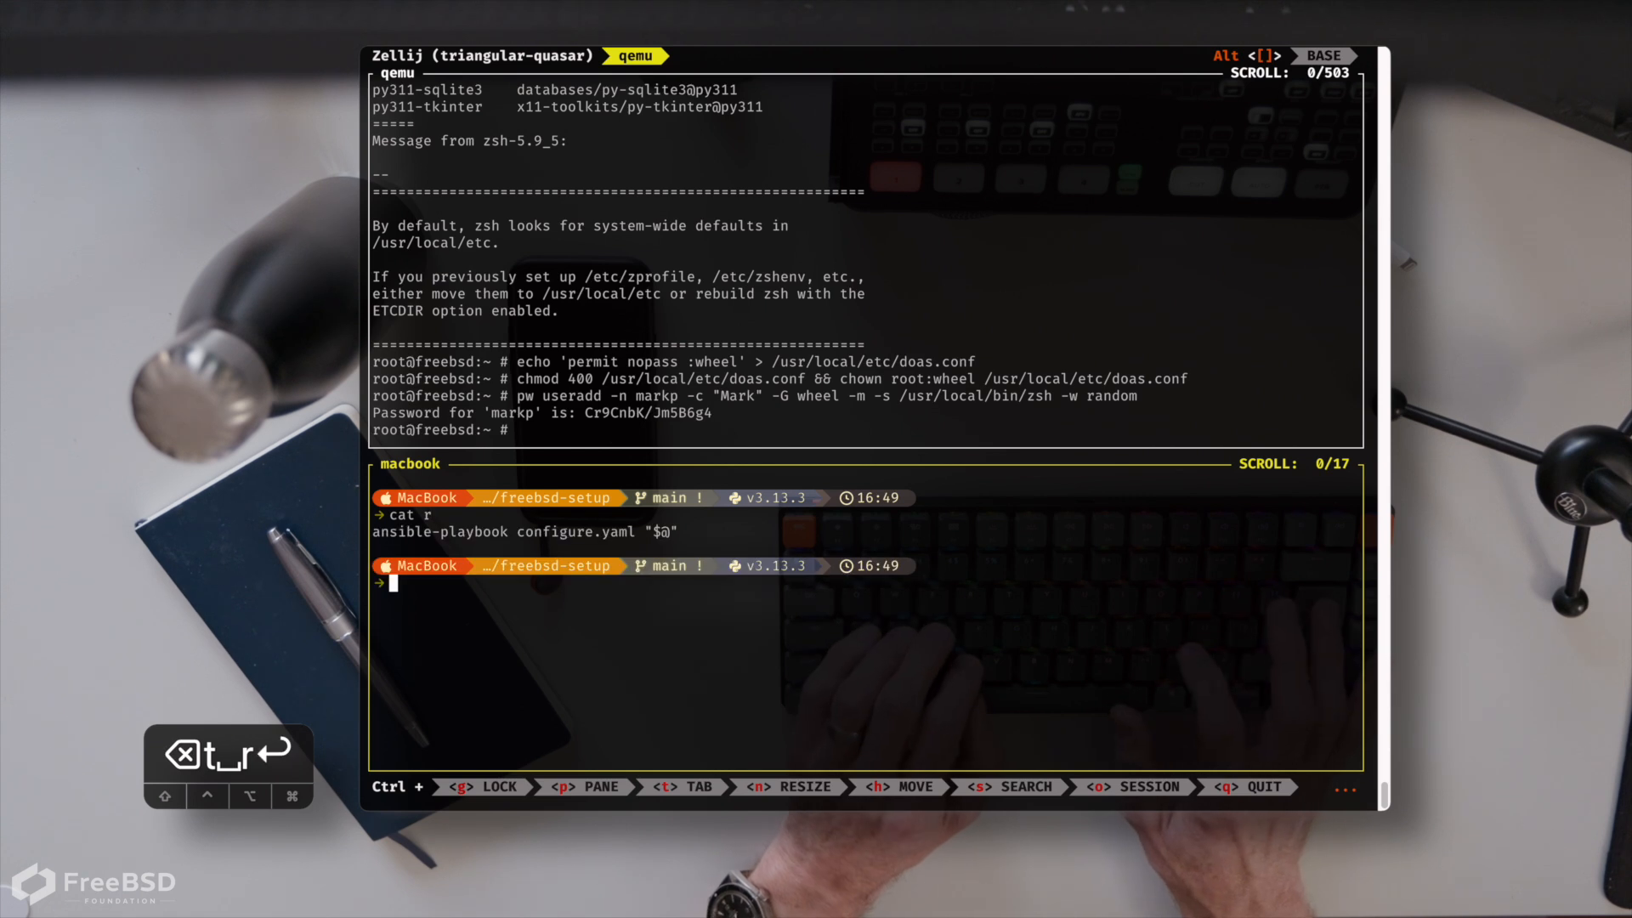
type("./r")
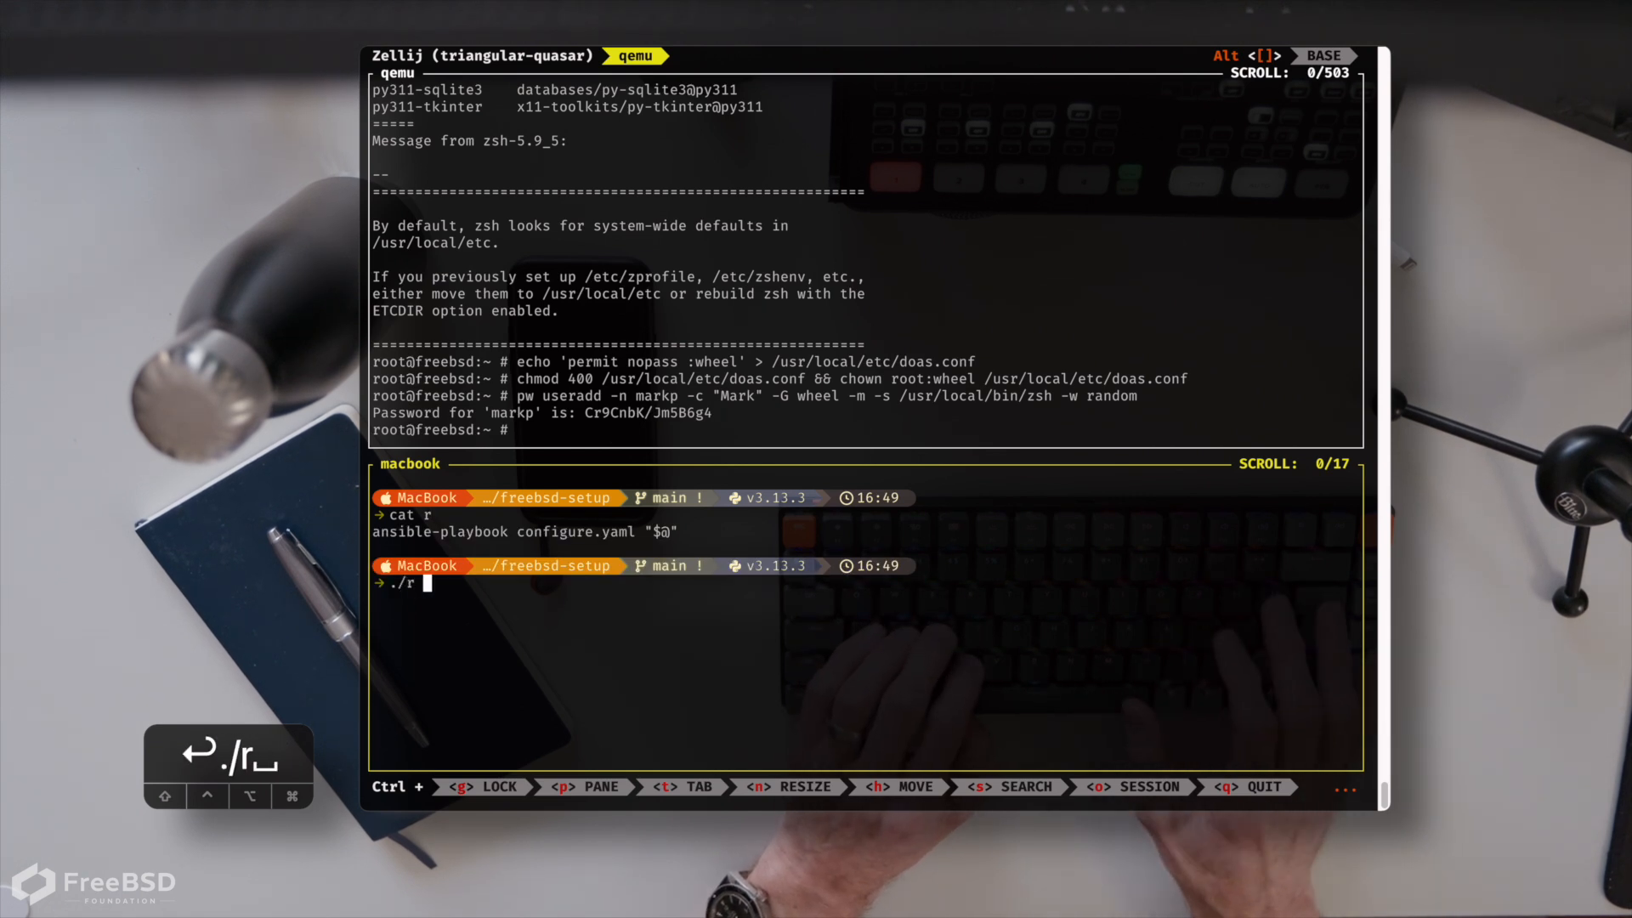
type("-l")
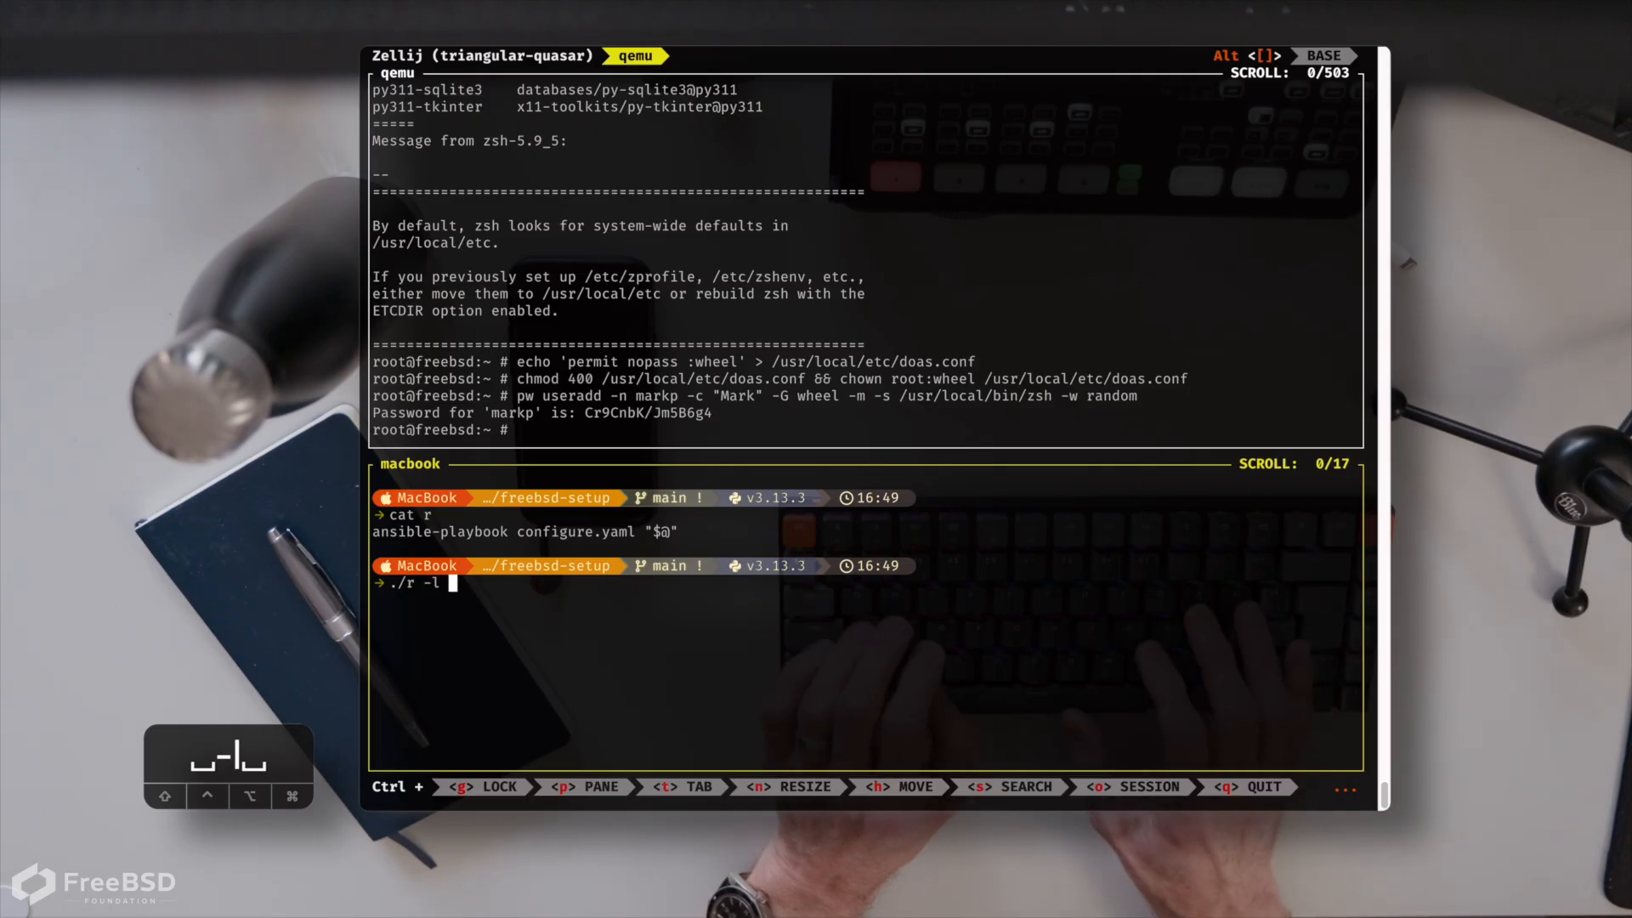
type("qemu")
type("ansible")
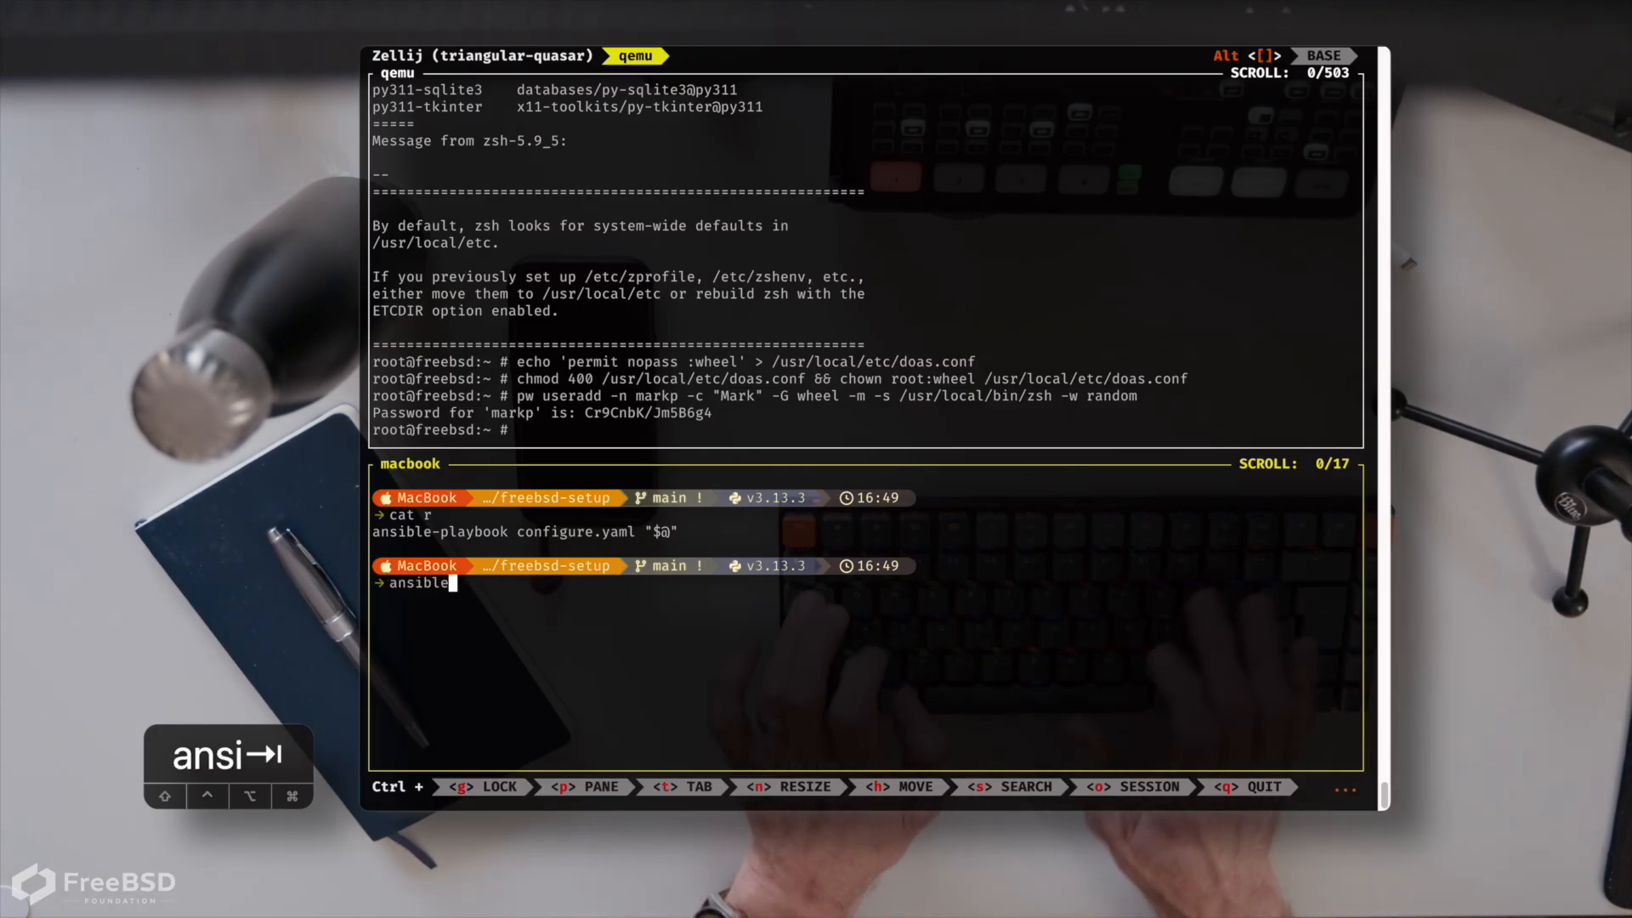
List the inventory with ansible-inventory, showing framework and qemu under bsd, then retype ./r -l
type("-inventory")
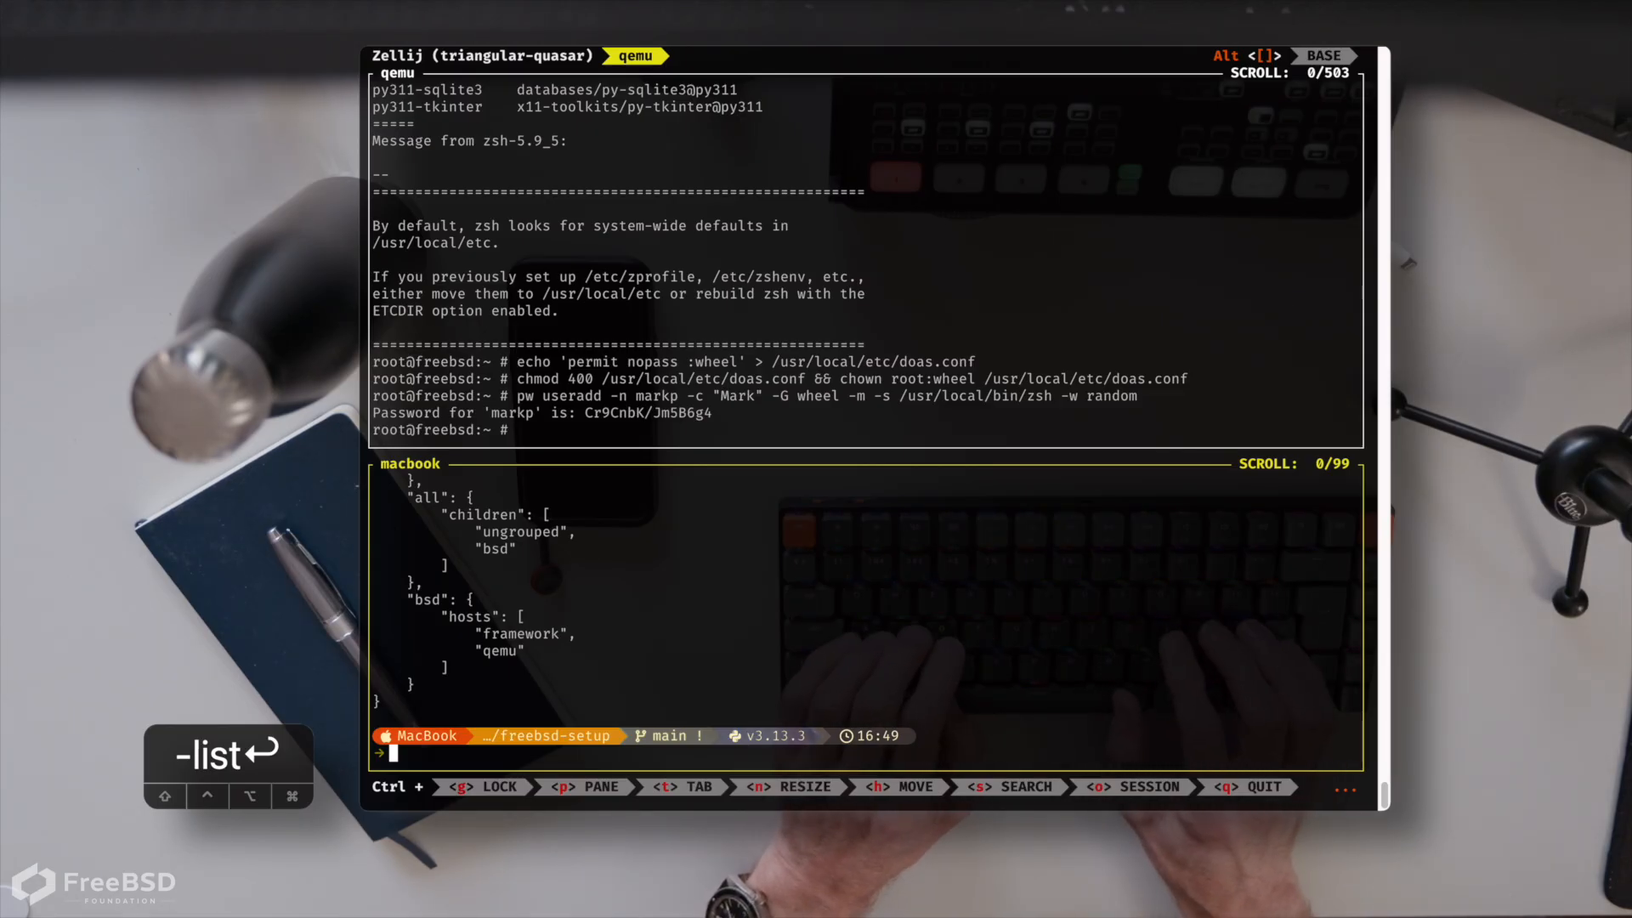
type("./r -l")
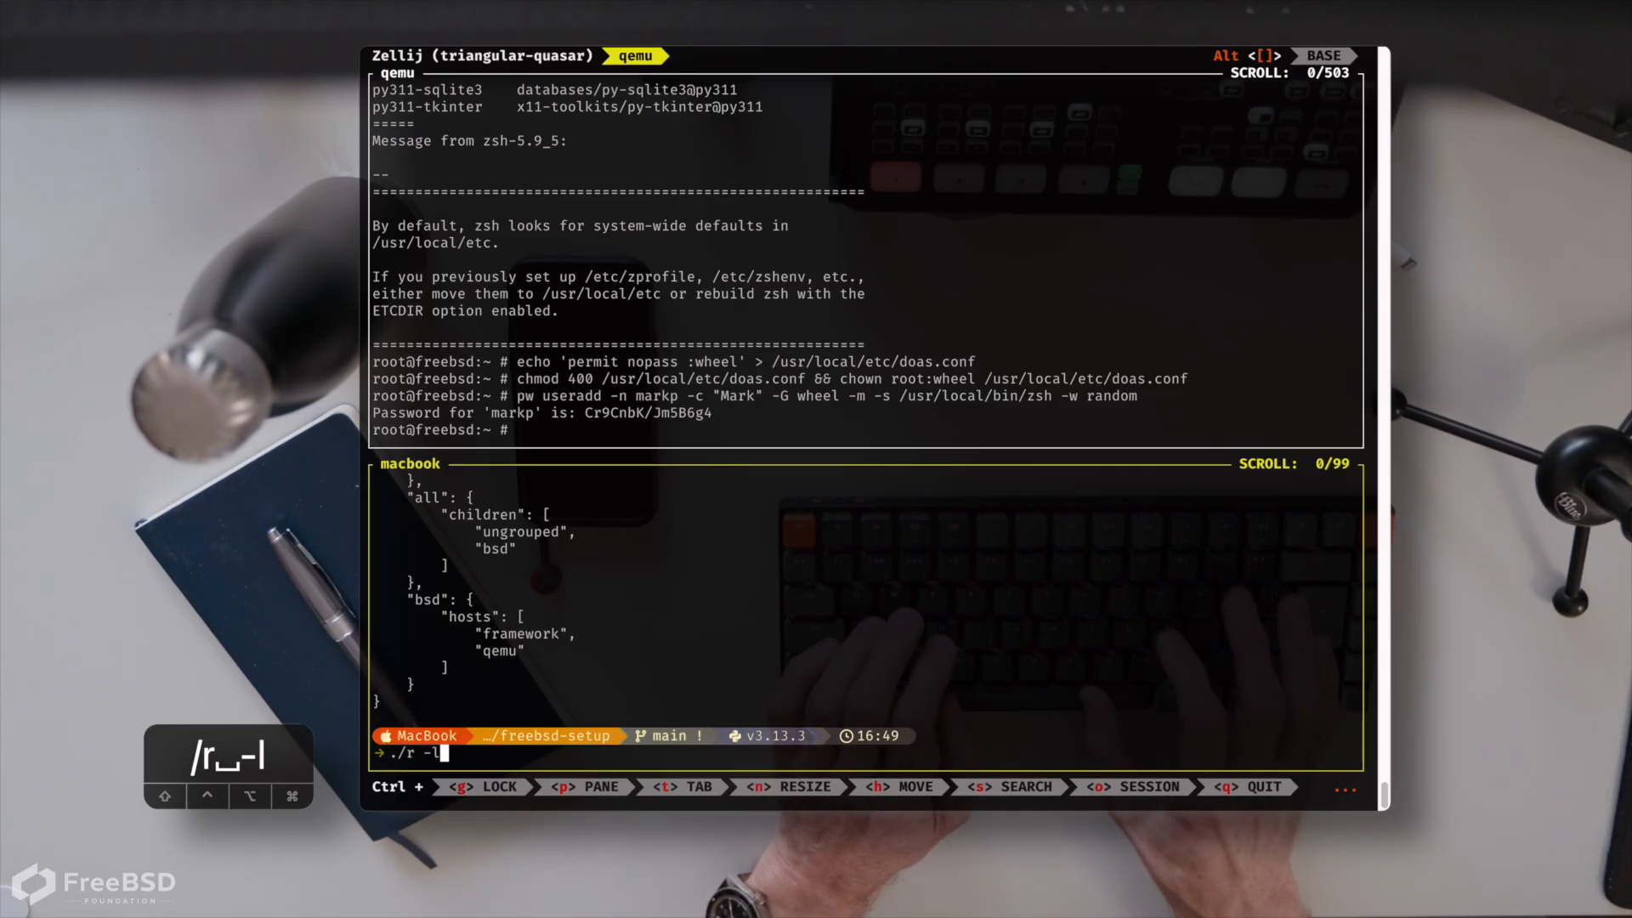
Run ./r -l qemu to completion with 21 ok and 17 changed, then stage ssh qemu
type("qemu")
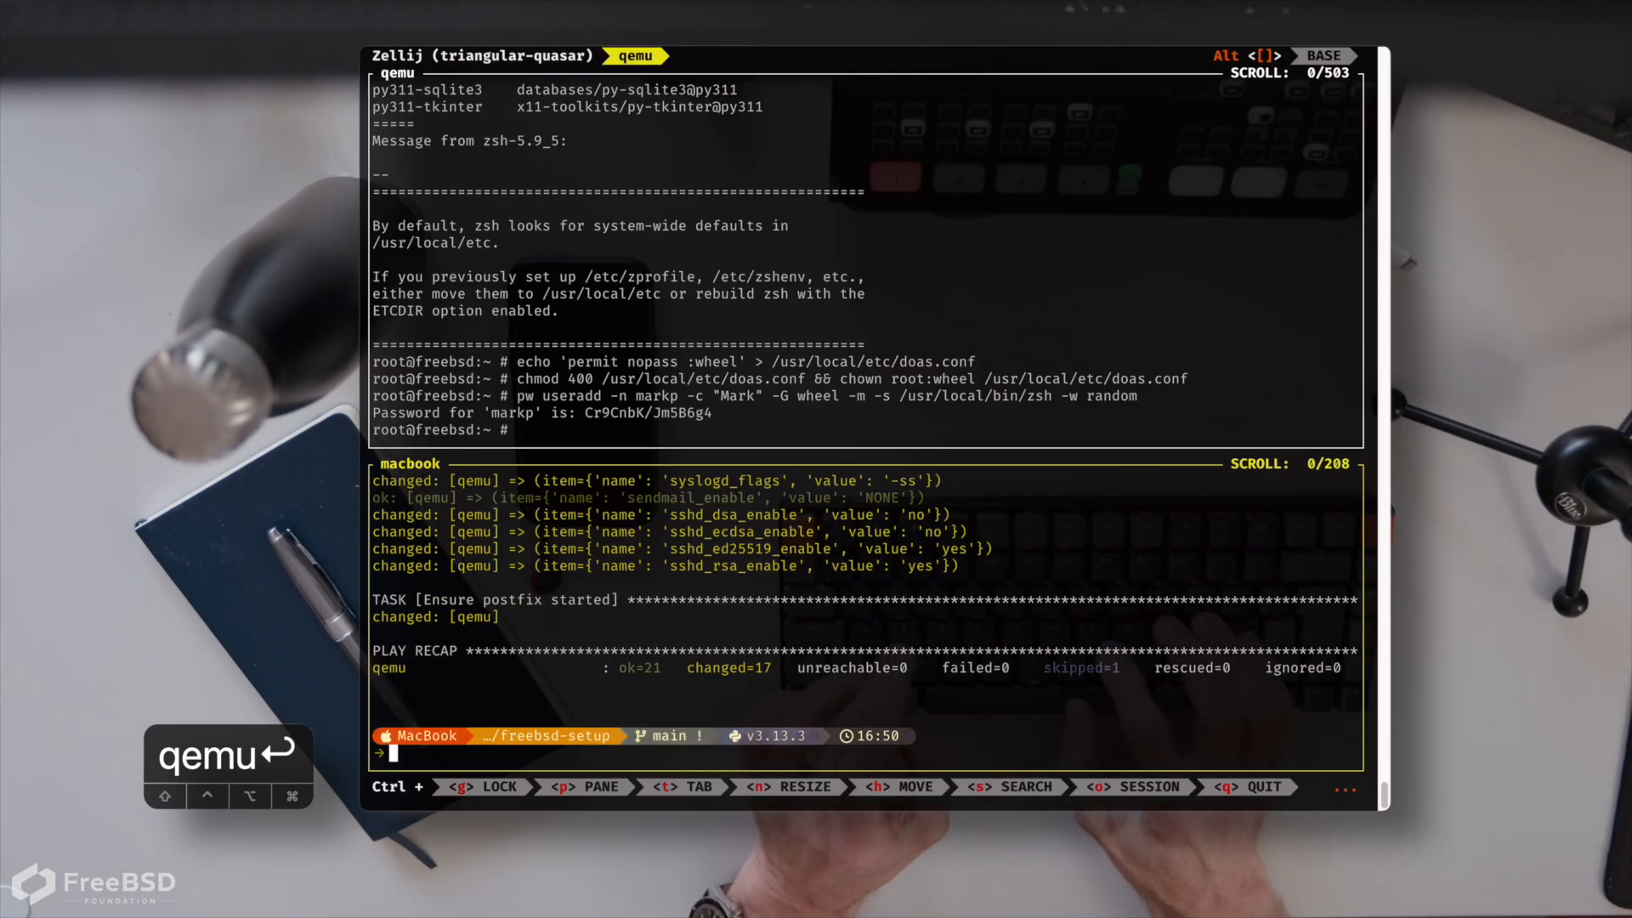
type("ssh qemu")
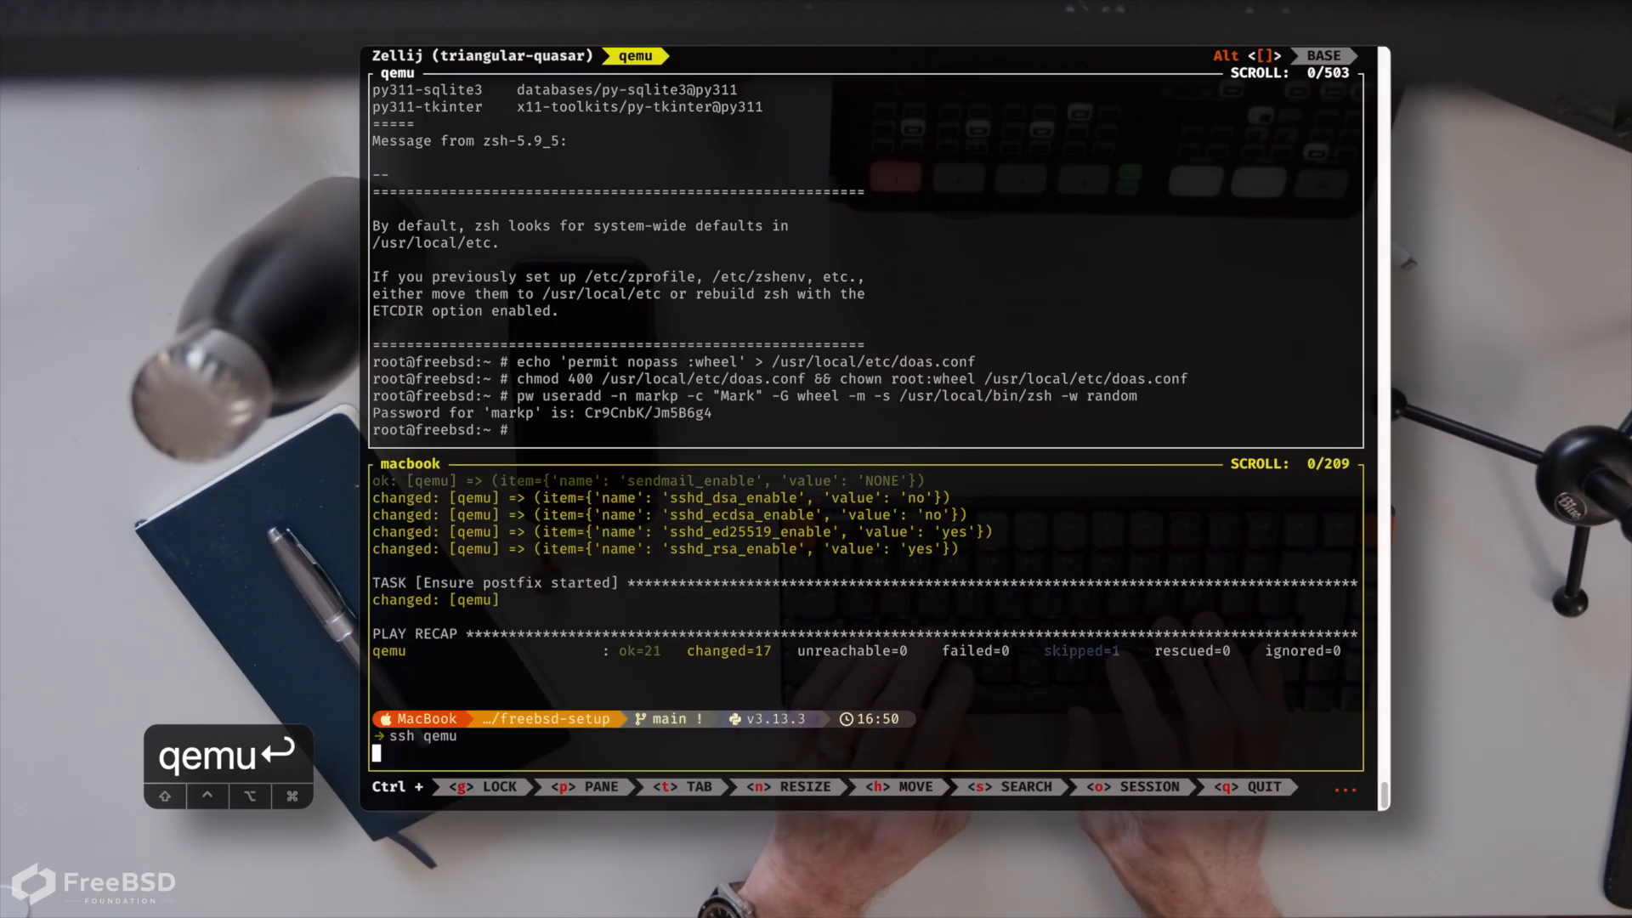
SSH into qemu as markp, run ps aux, and briefly open Ctrl+R history search
key("Enter")
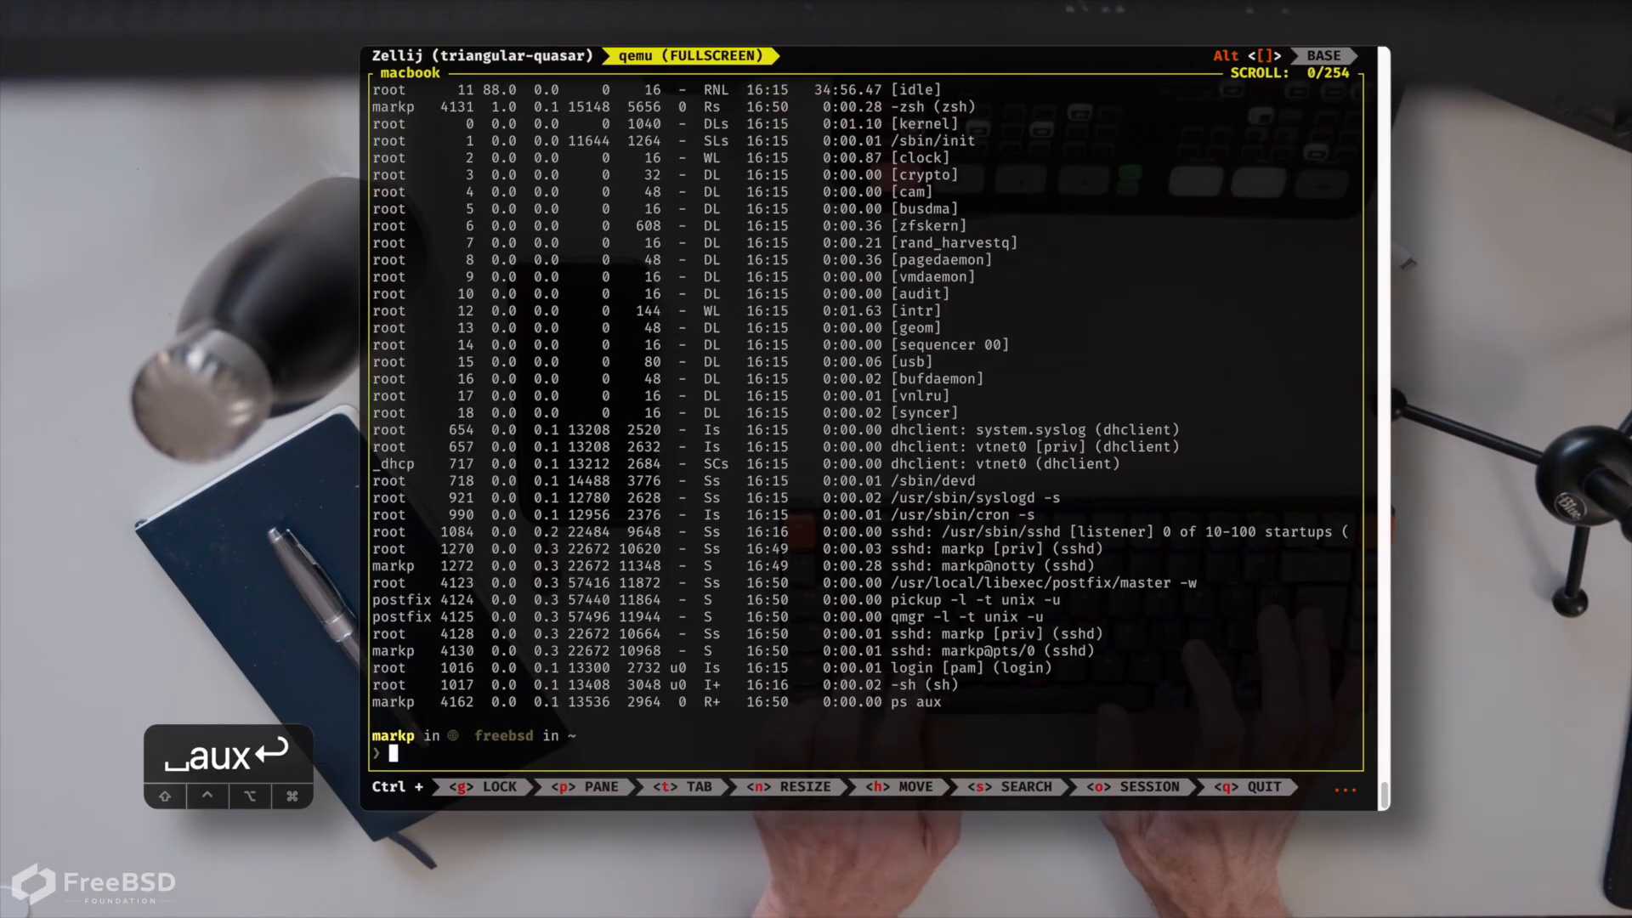
key("ctrl+r")
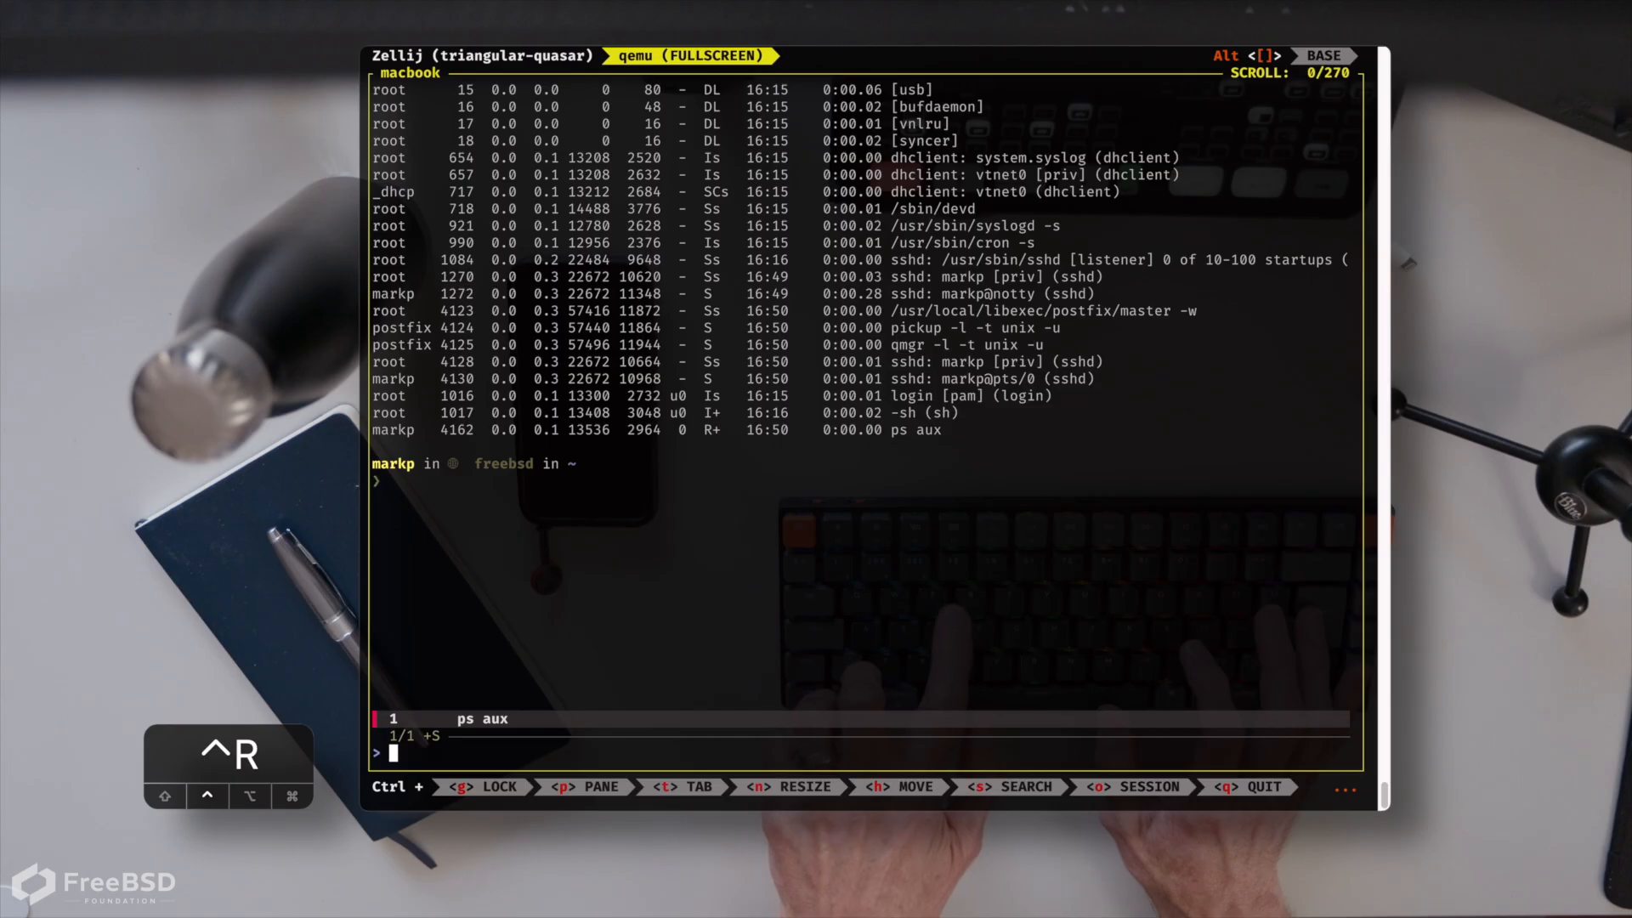
key("Escape")
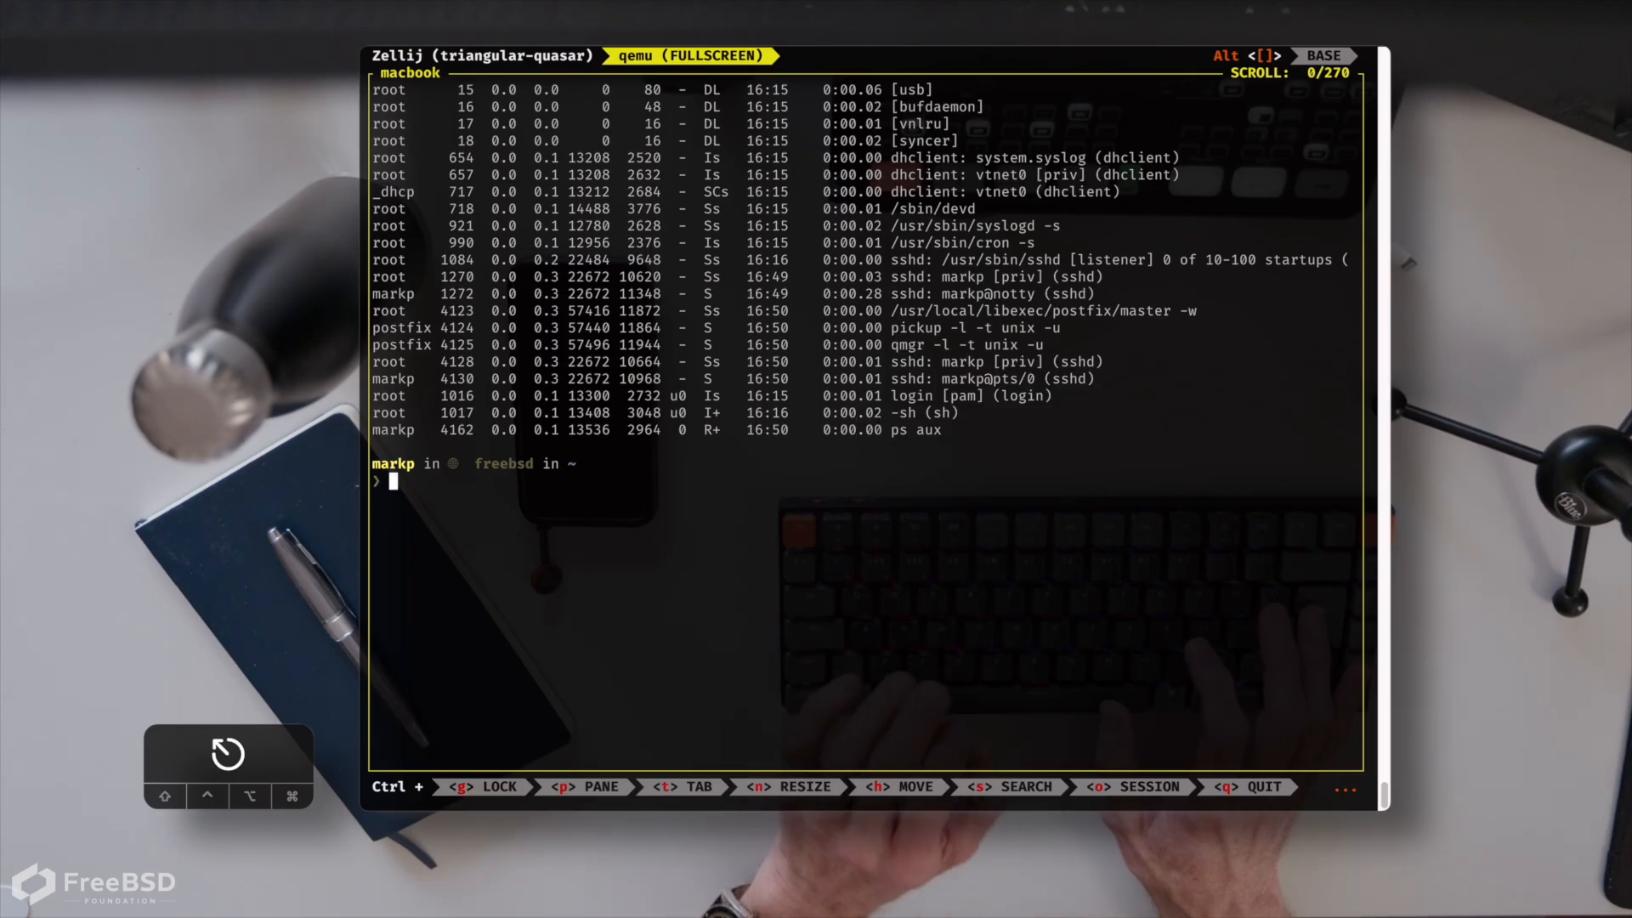